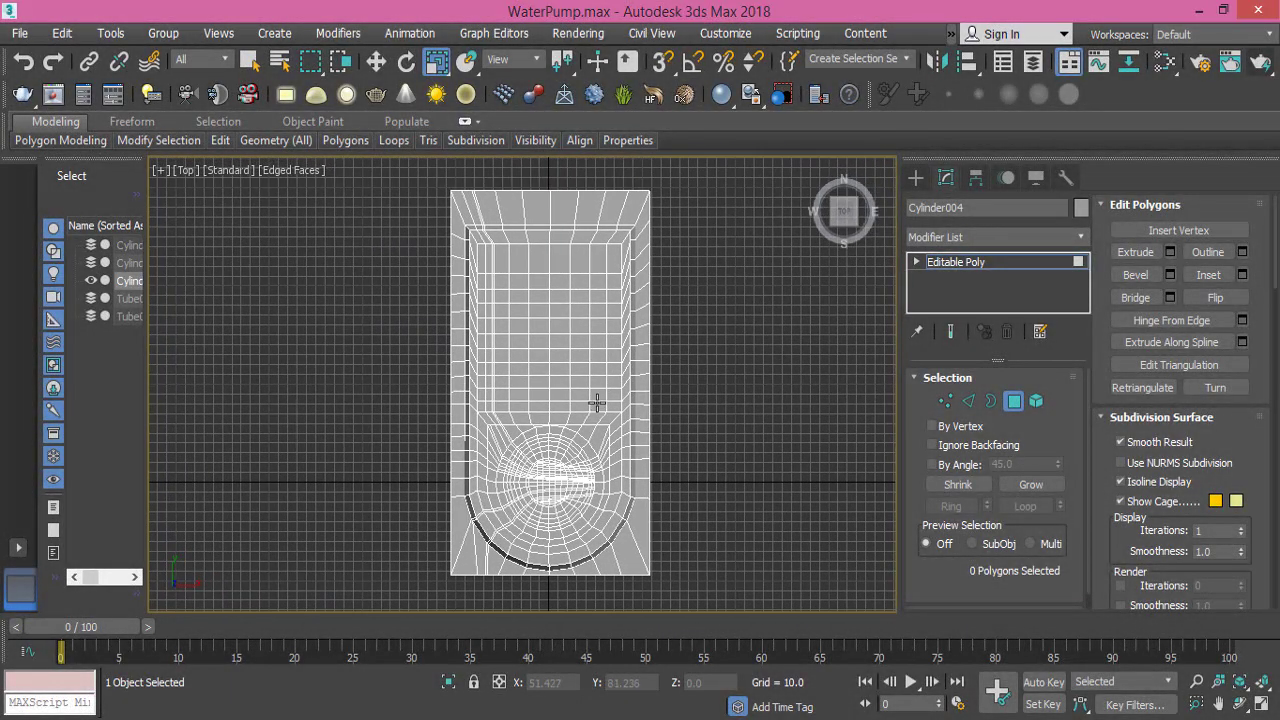
pyautogui.moveTo(642, 264)
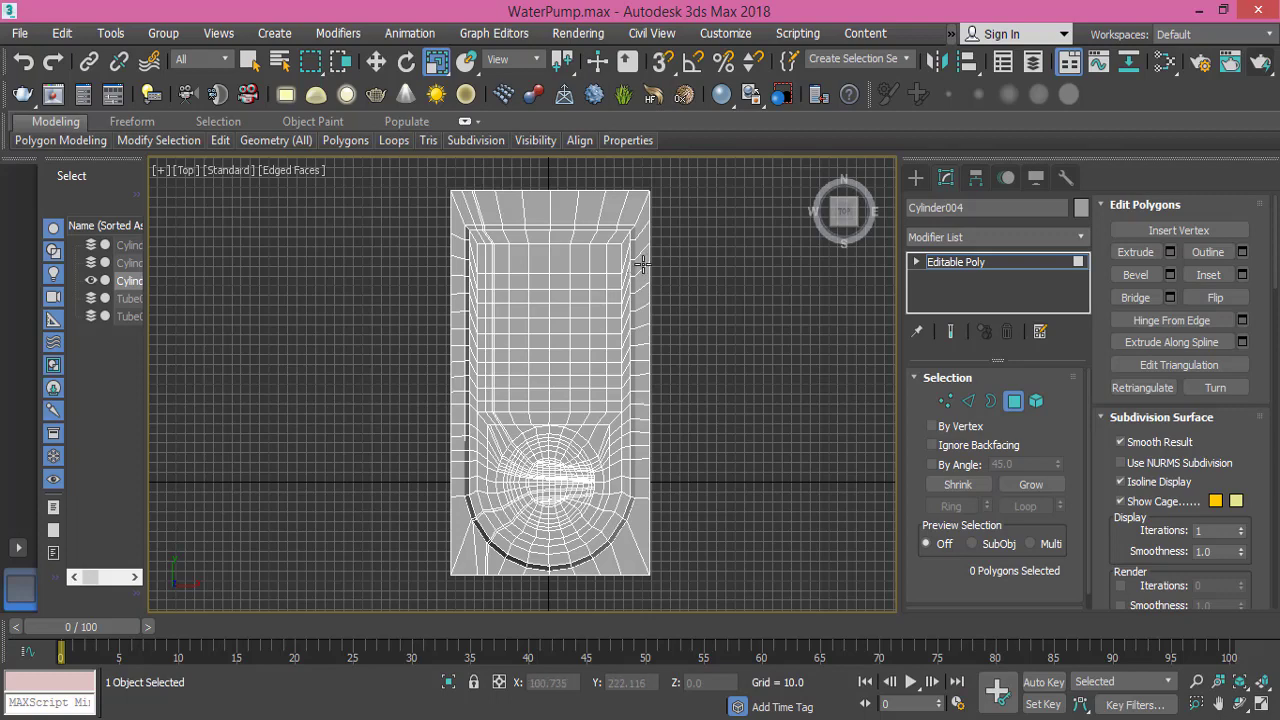
pyautogui.moveTo(528, 620)
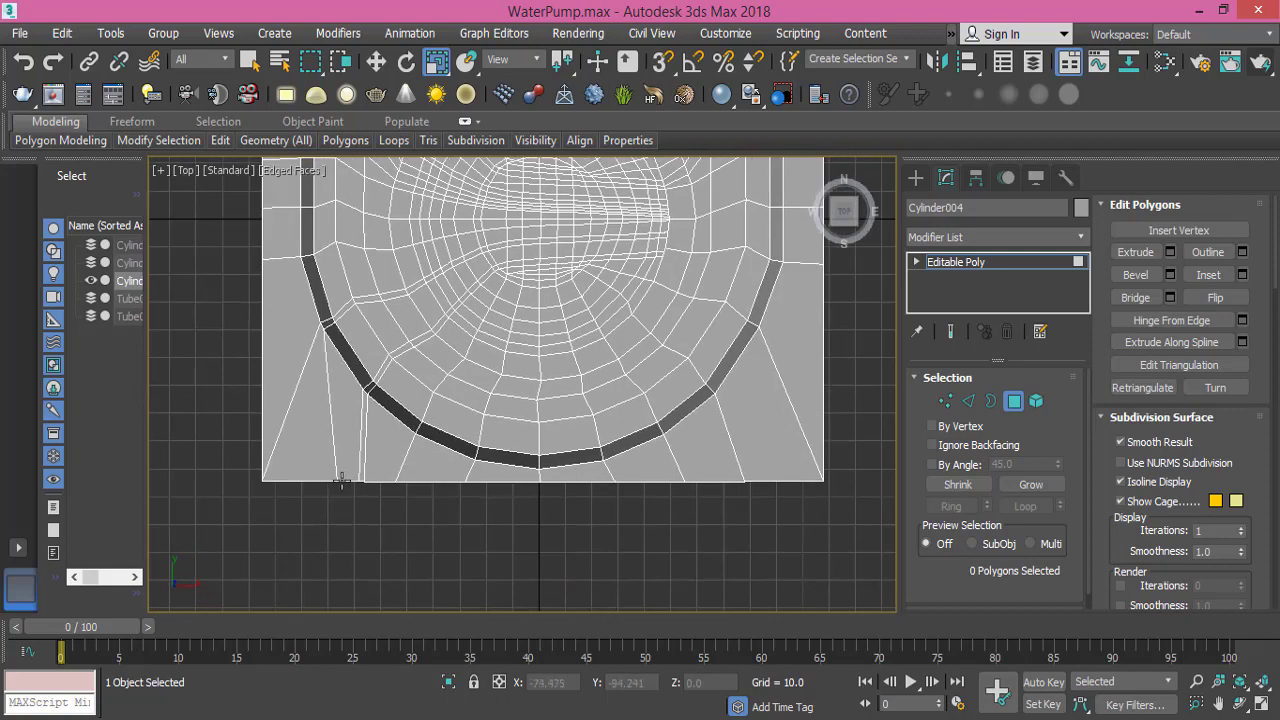
pyautogui.moveTo(658, 498)
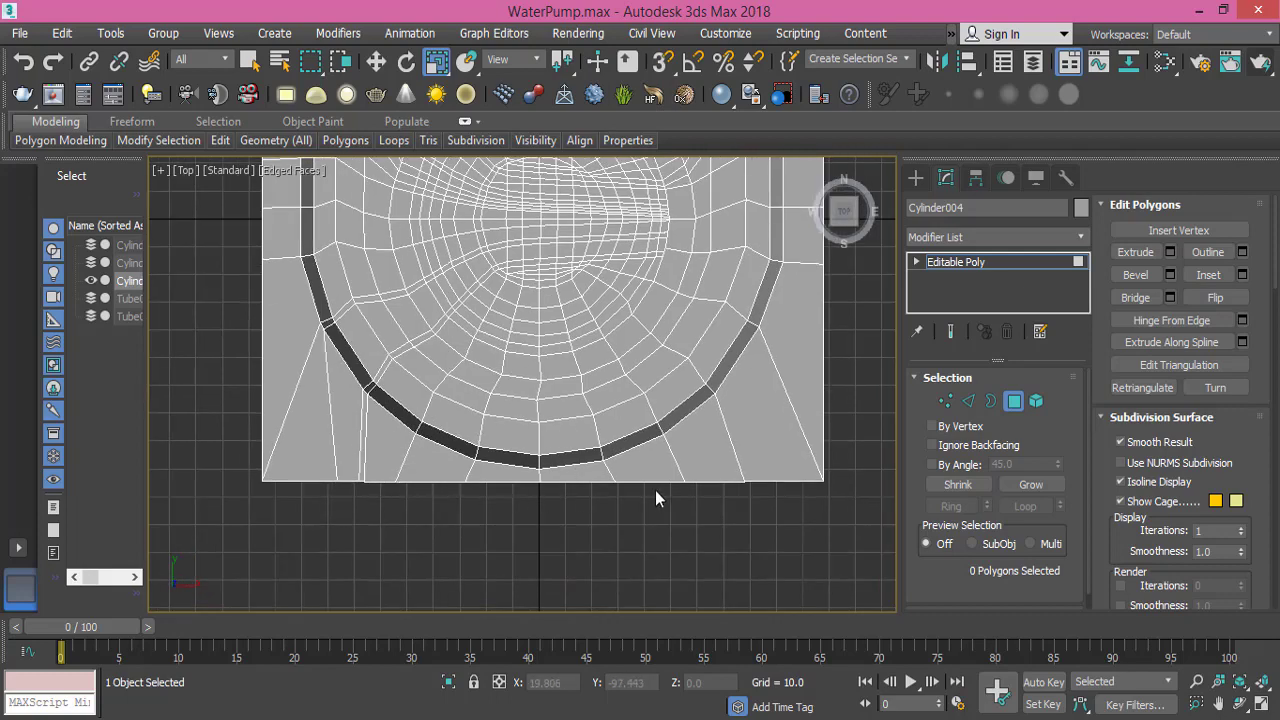
pyautogui.moveTo(588, 480)
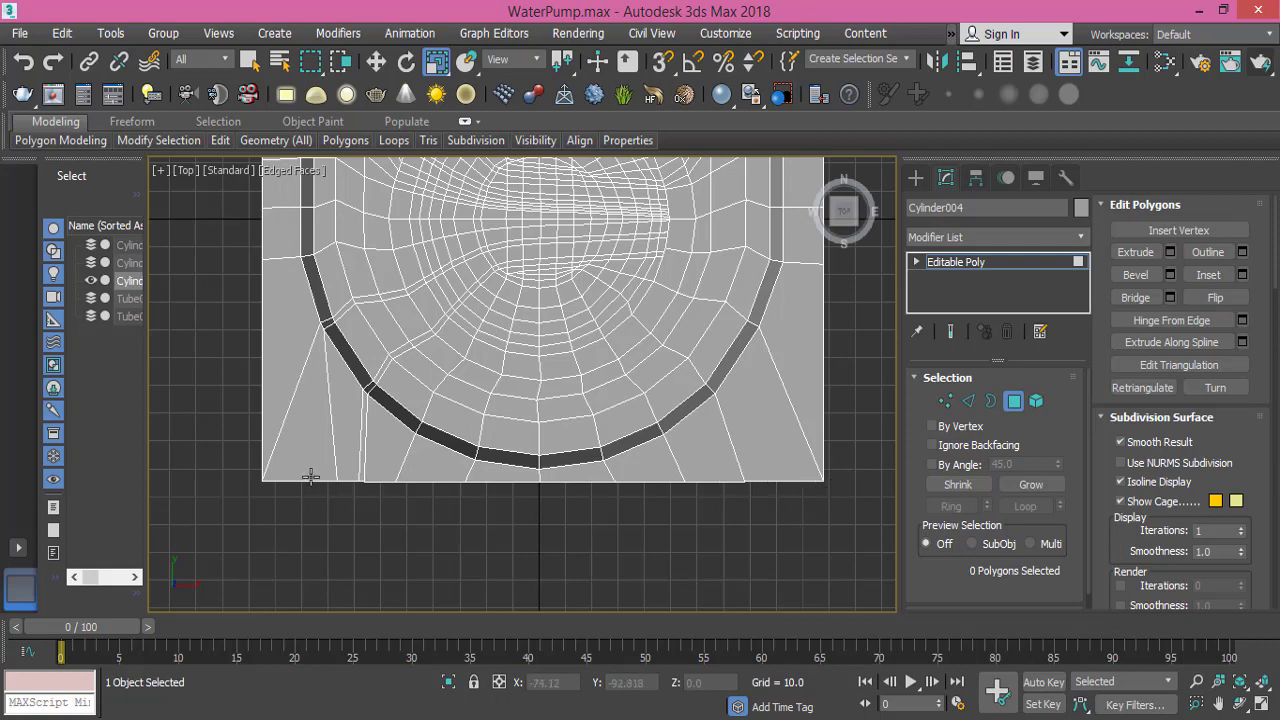
pyautogui.moveTo(810, 476)
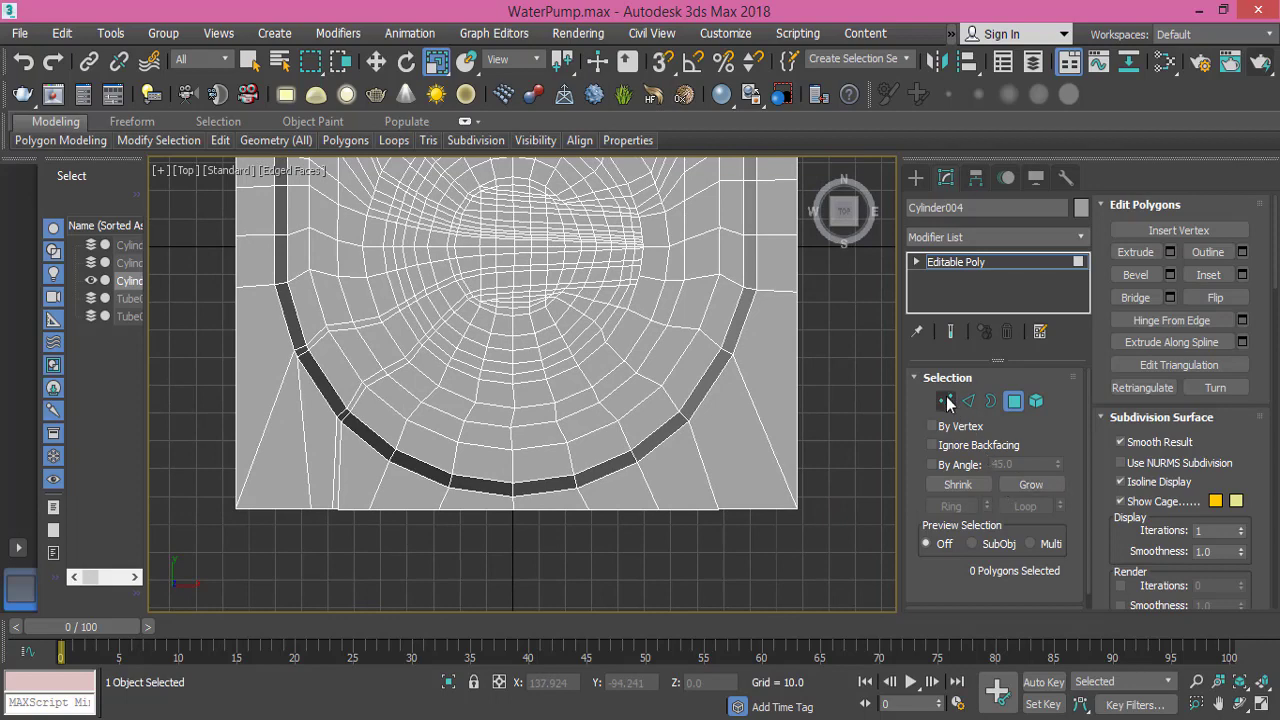
# - Enter Vertex sub-object level on the pump body and clear the selection
pyautogui.click(944, 400)
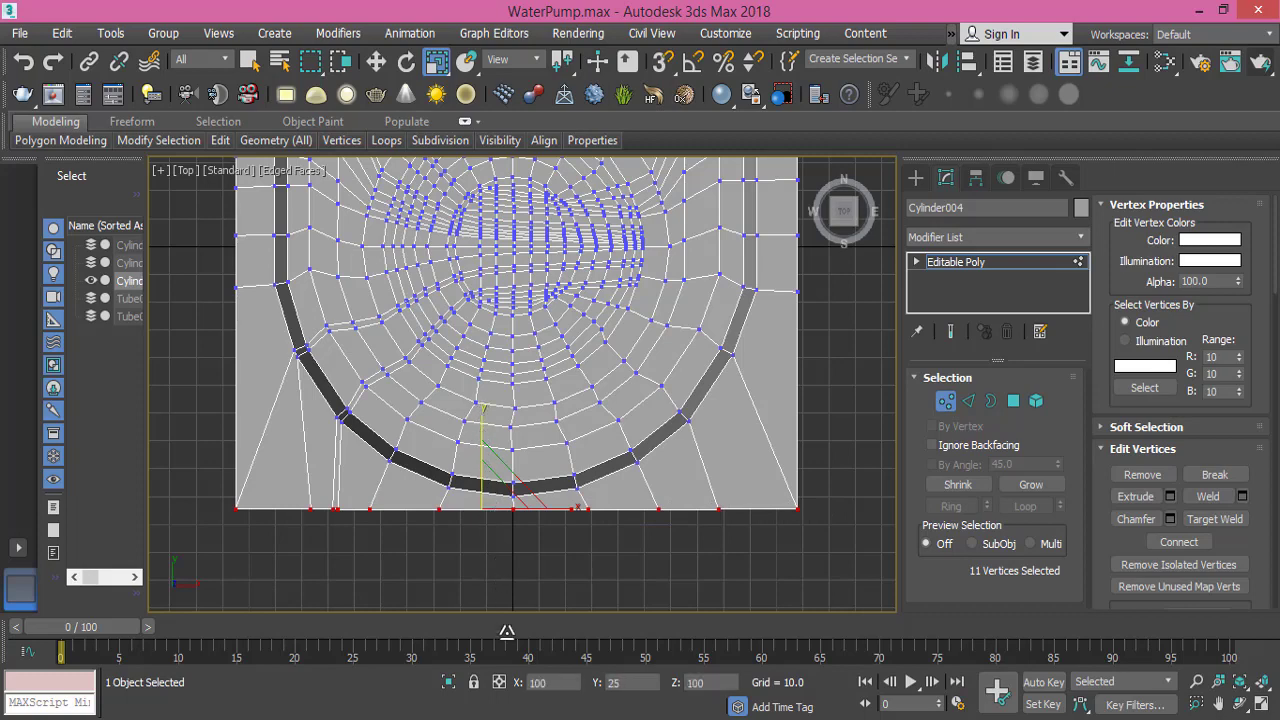
pyautogui.click(664, 544)
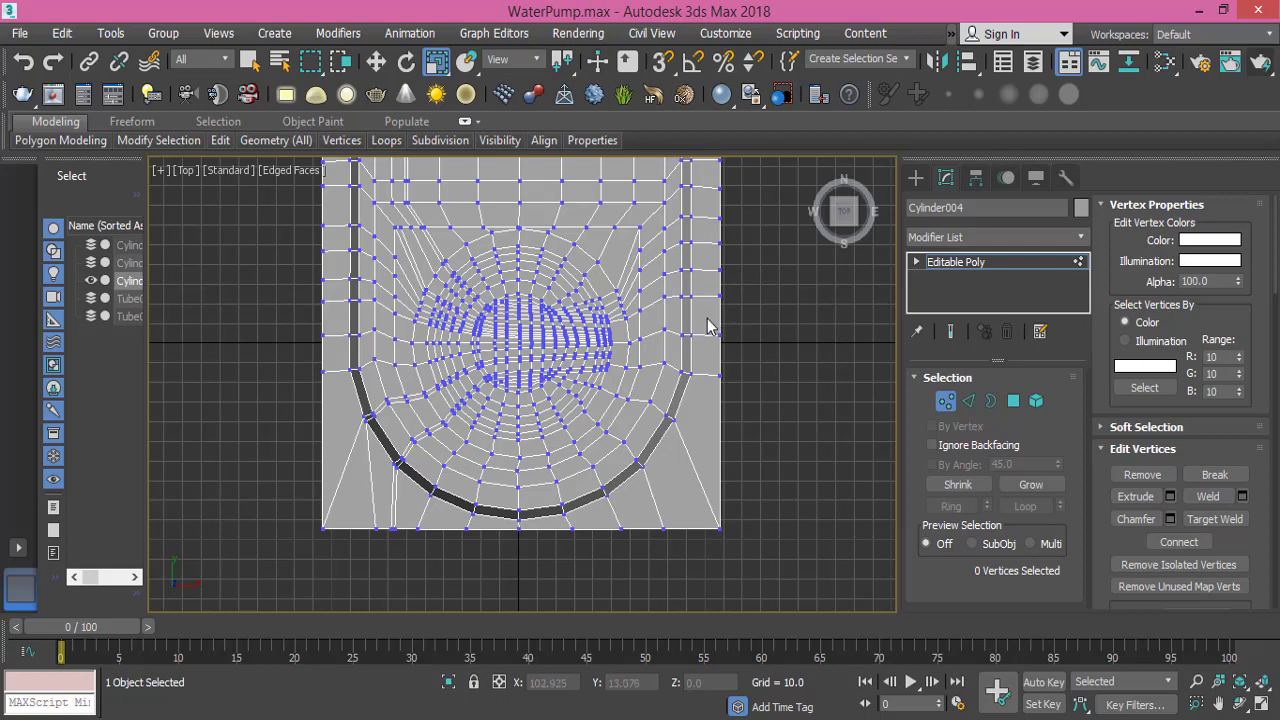
pyautogui.moveTo(960, 690)
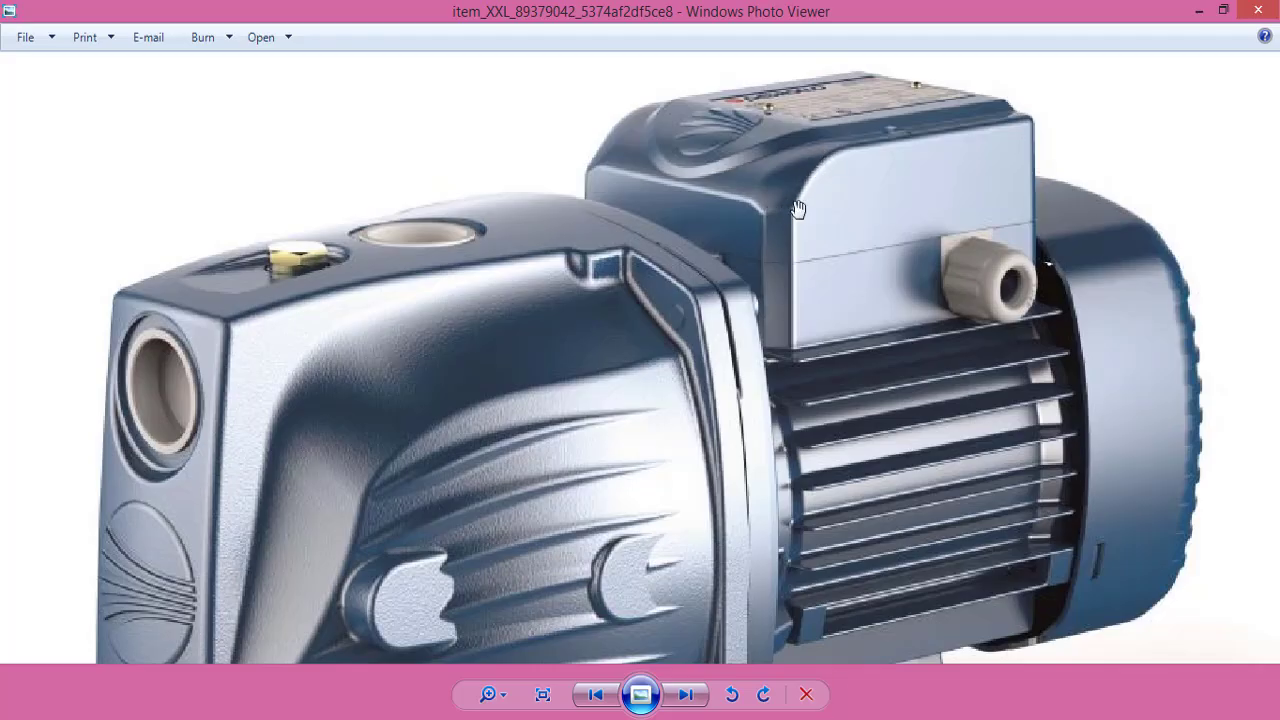
pyautogui.moveTo(772, 212)
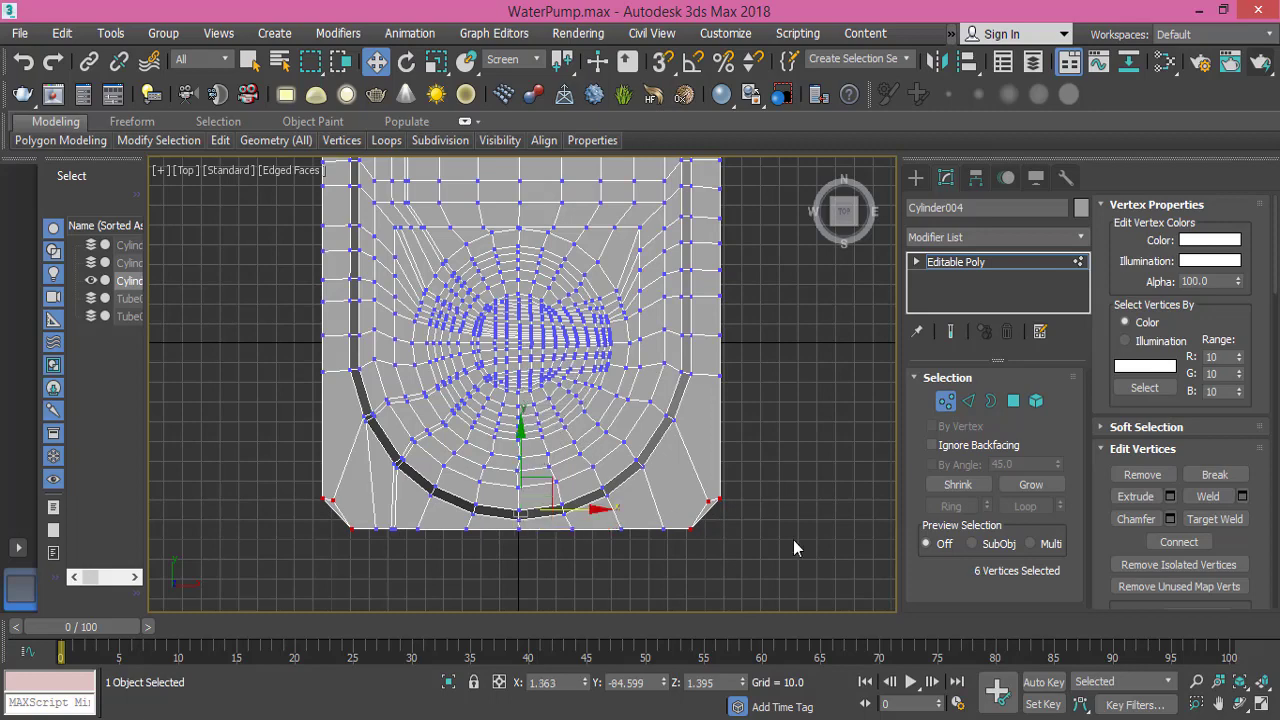
# - Select the single bottom-left corner vertex of the pump body
pyautogui.click(708, 500)
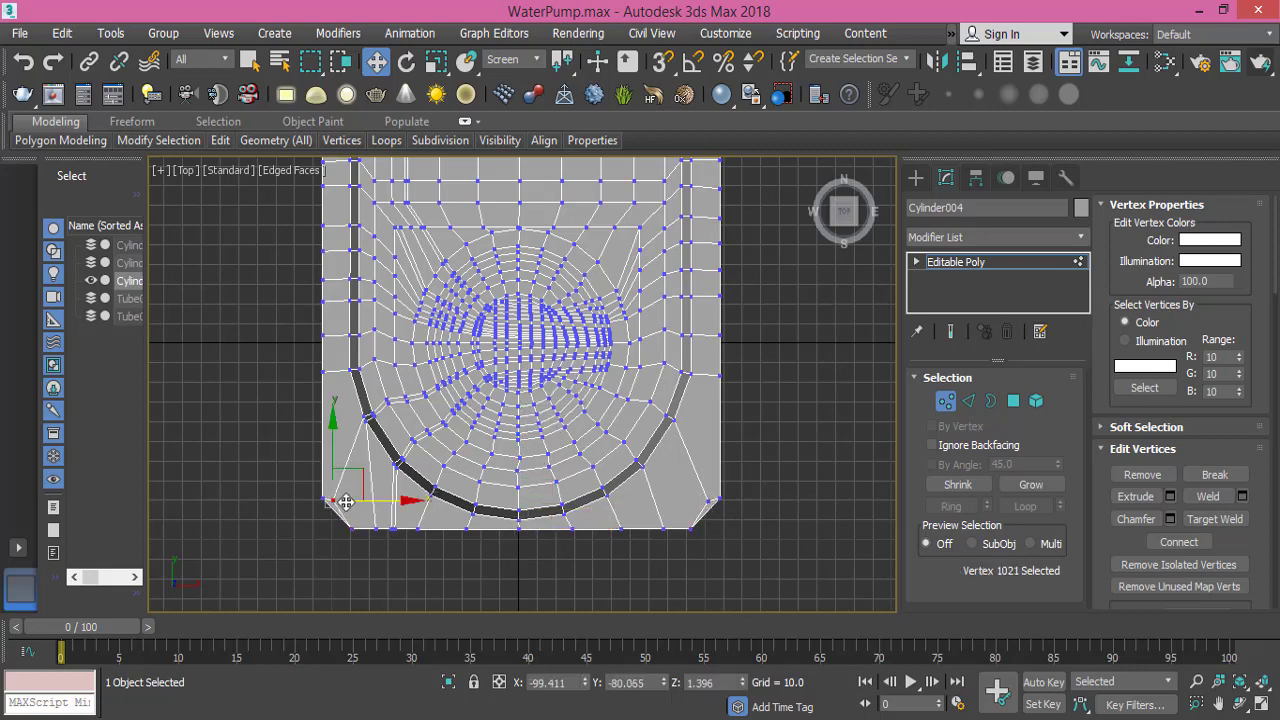
pyautogui.moveTo(700, 504)
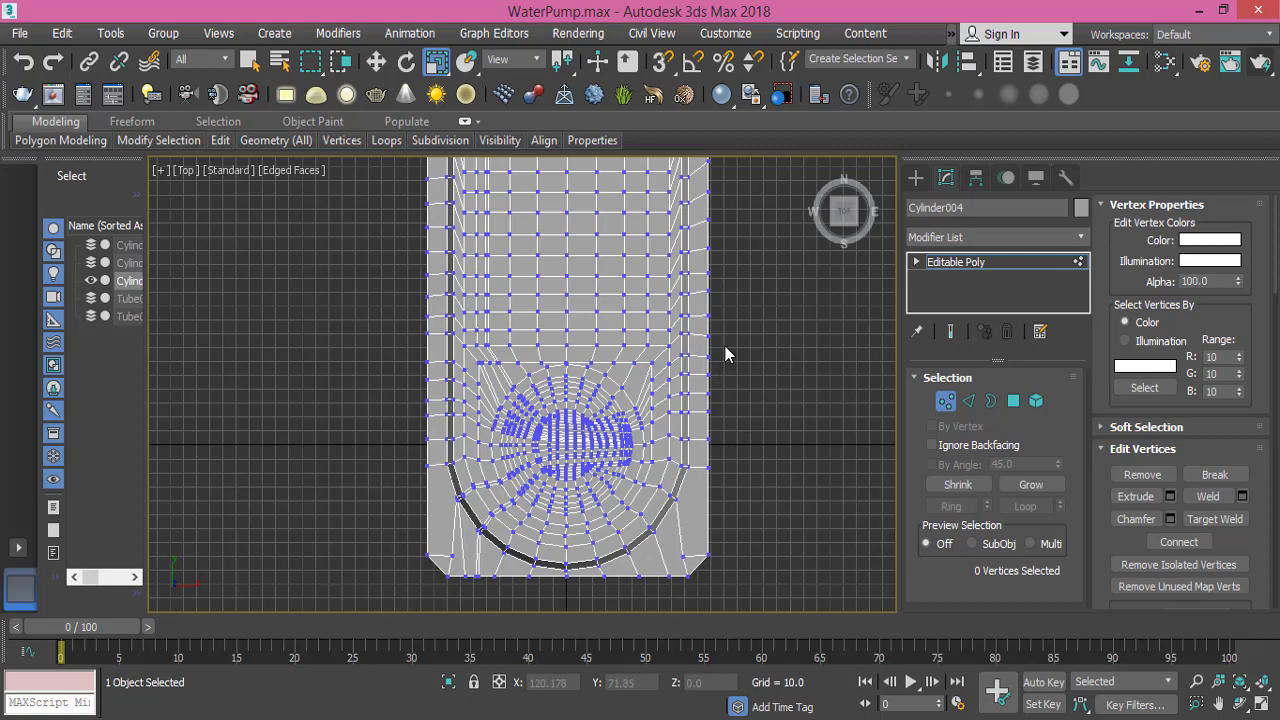
pyautogui.moveTo(716, 330)
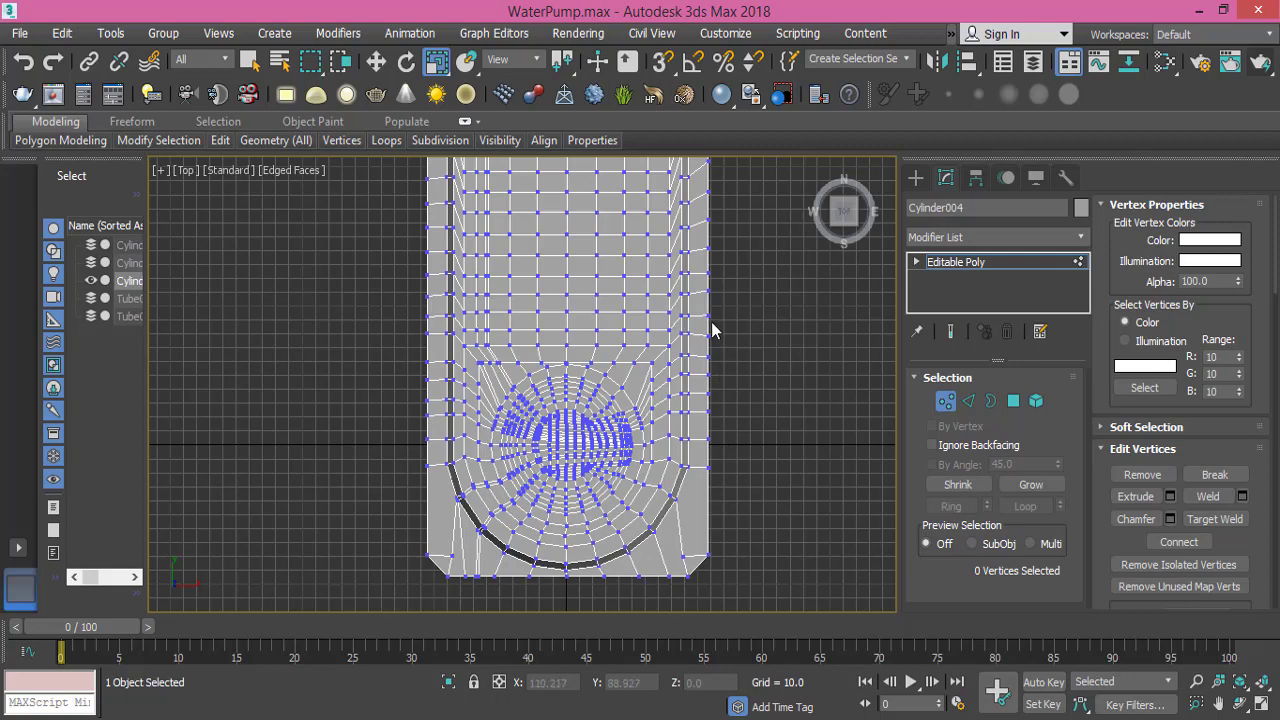
pyautogui.moveTo(716, 330)
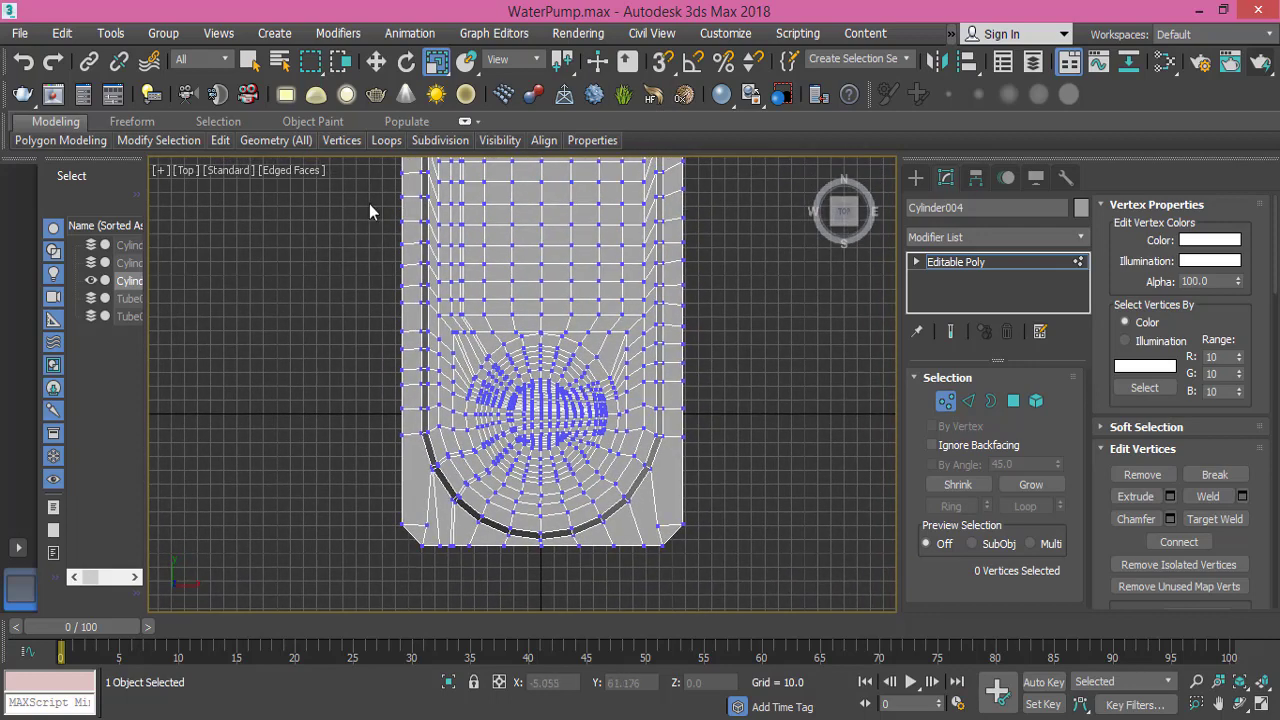
# - Place a Quick Slice cut as a straight line of edges across the pump body
pyautogui.click(220, 140)
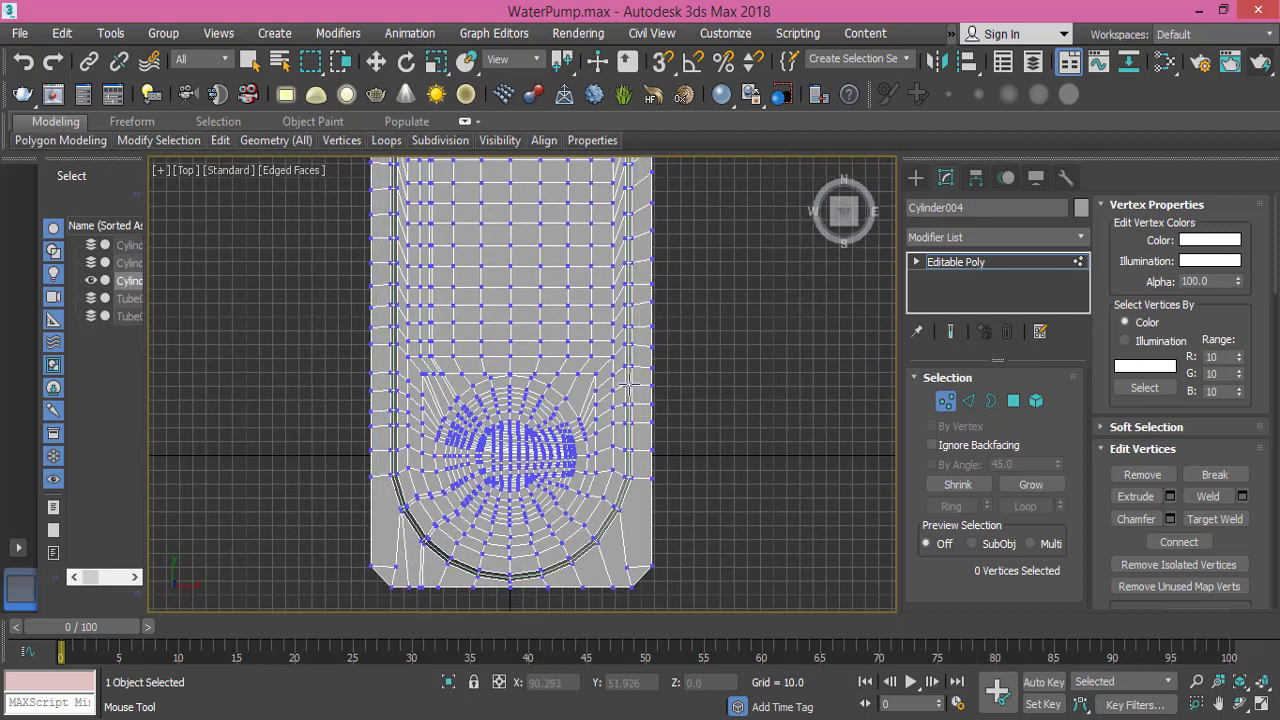
pyautogui.scroll(3)
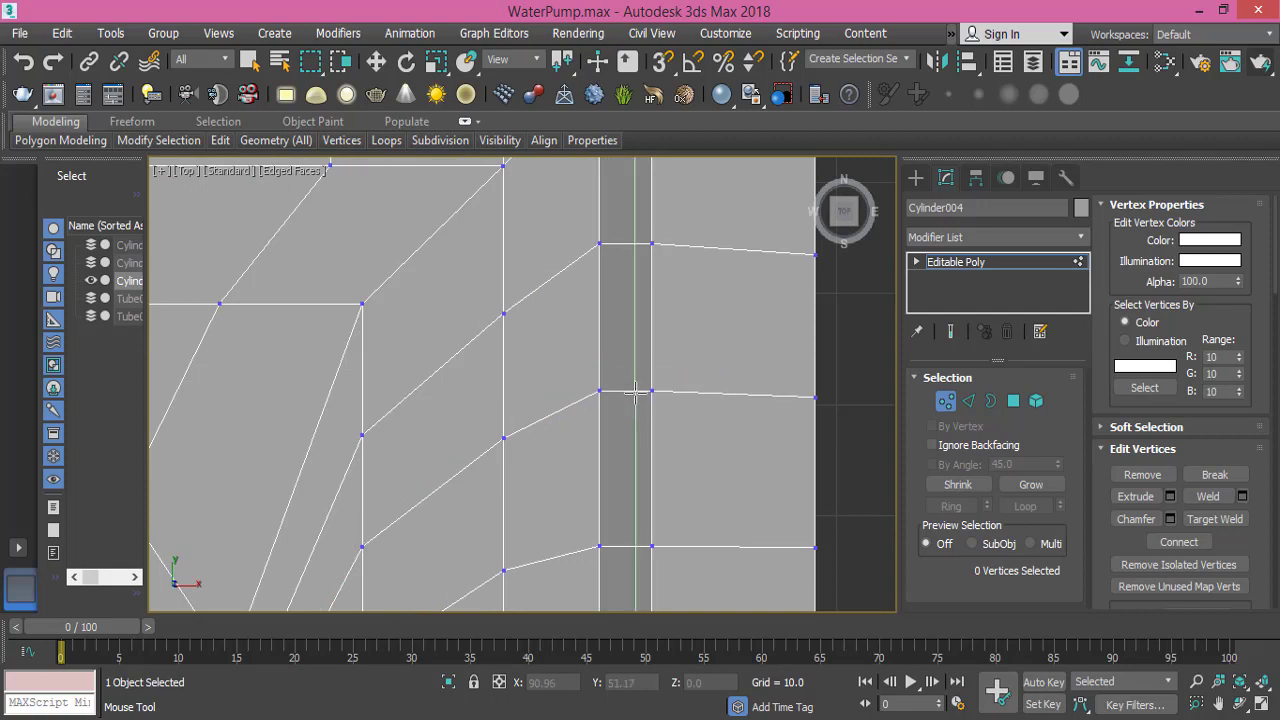
pyautogui.moveTo(644, 390)
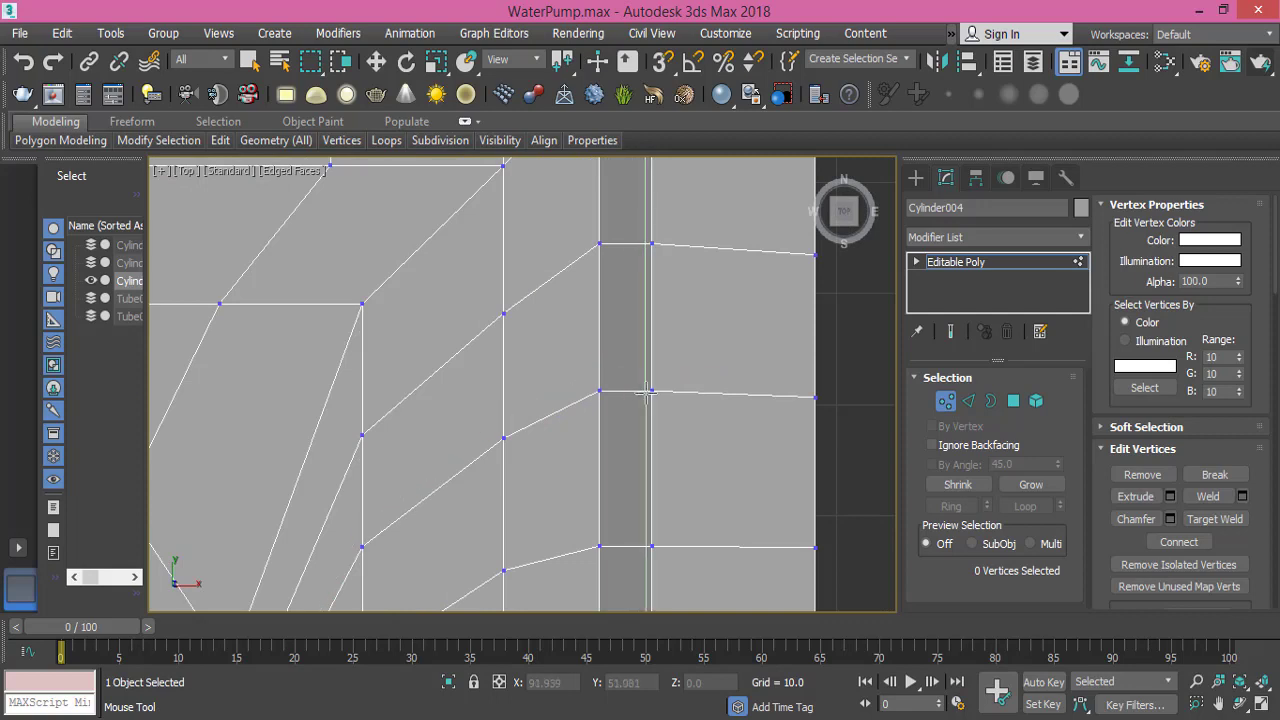
pyautogui.click(650, 390)
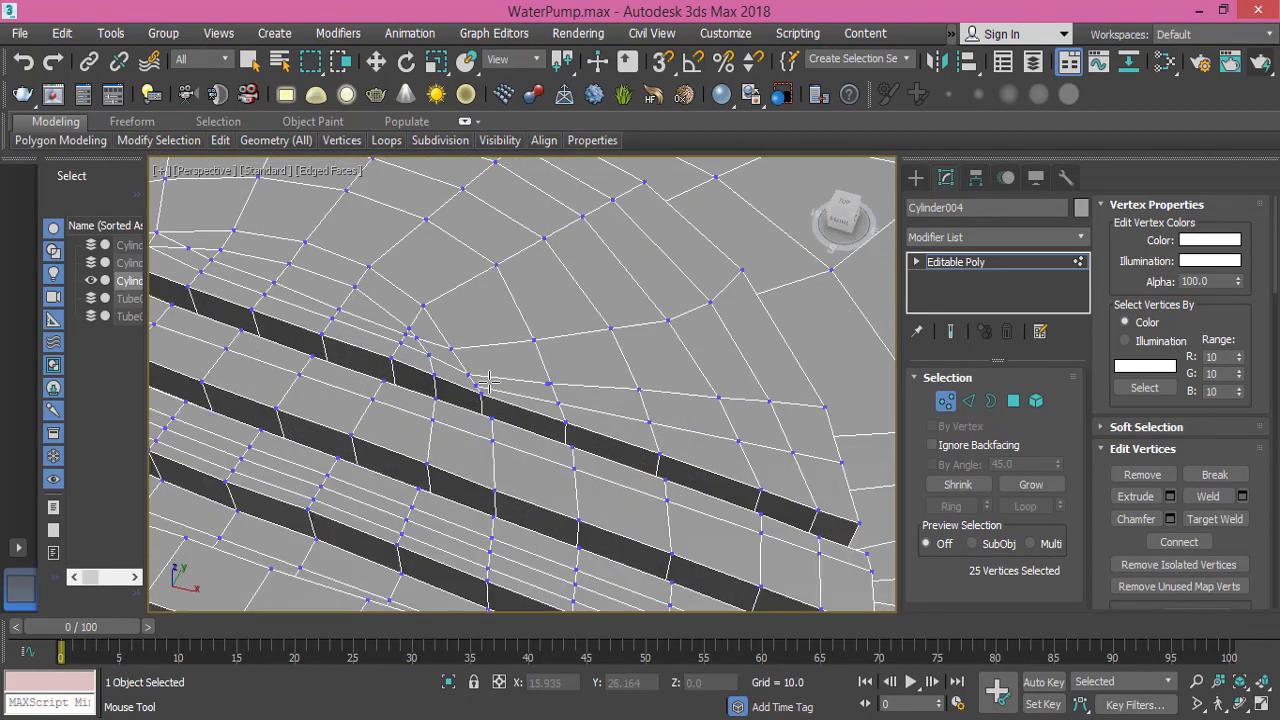
# - Orbit and zoom around the grooved region to inspect the new slice cuts
pyautogui.moveTo(490, 384); pyautogui.dragTo(456, 376)
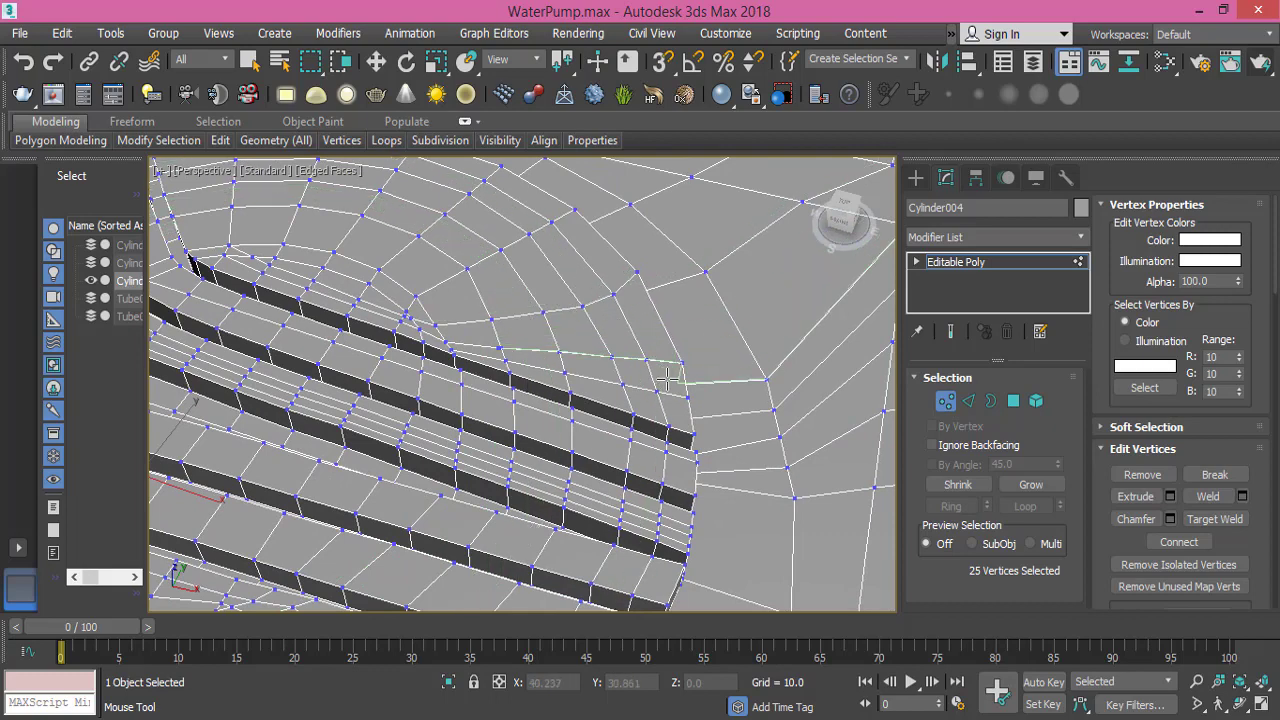
pyautogui.moveTo(690, 430)
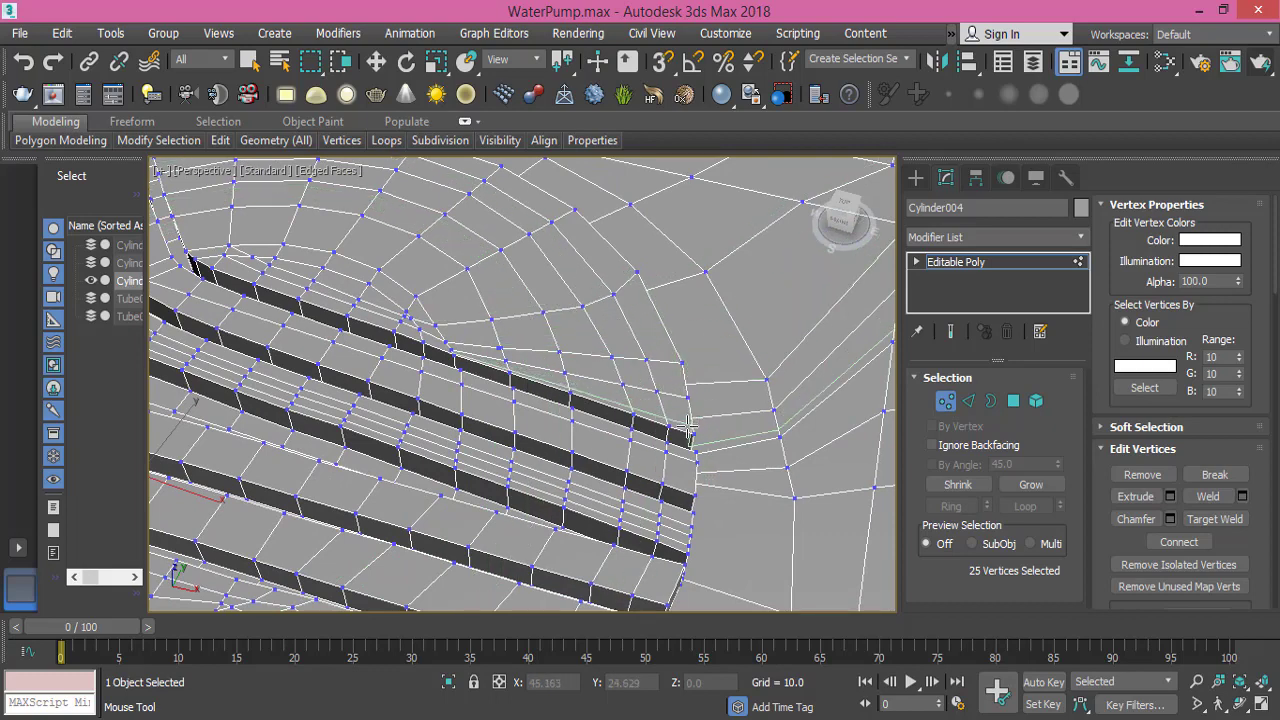
pyautogui.moveTo(688, 430)
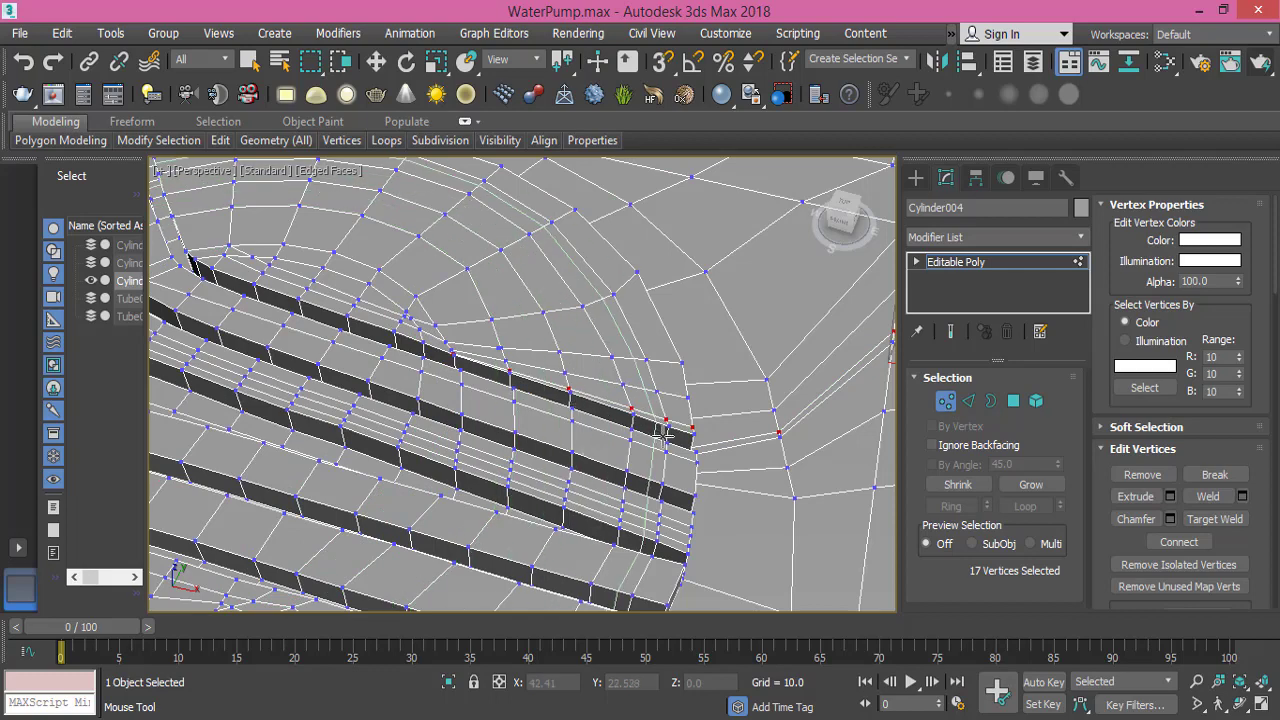
pyautogui.moveTo(690, 456)
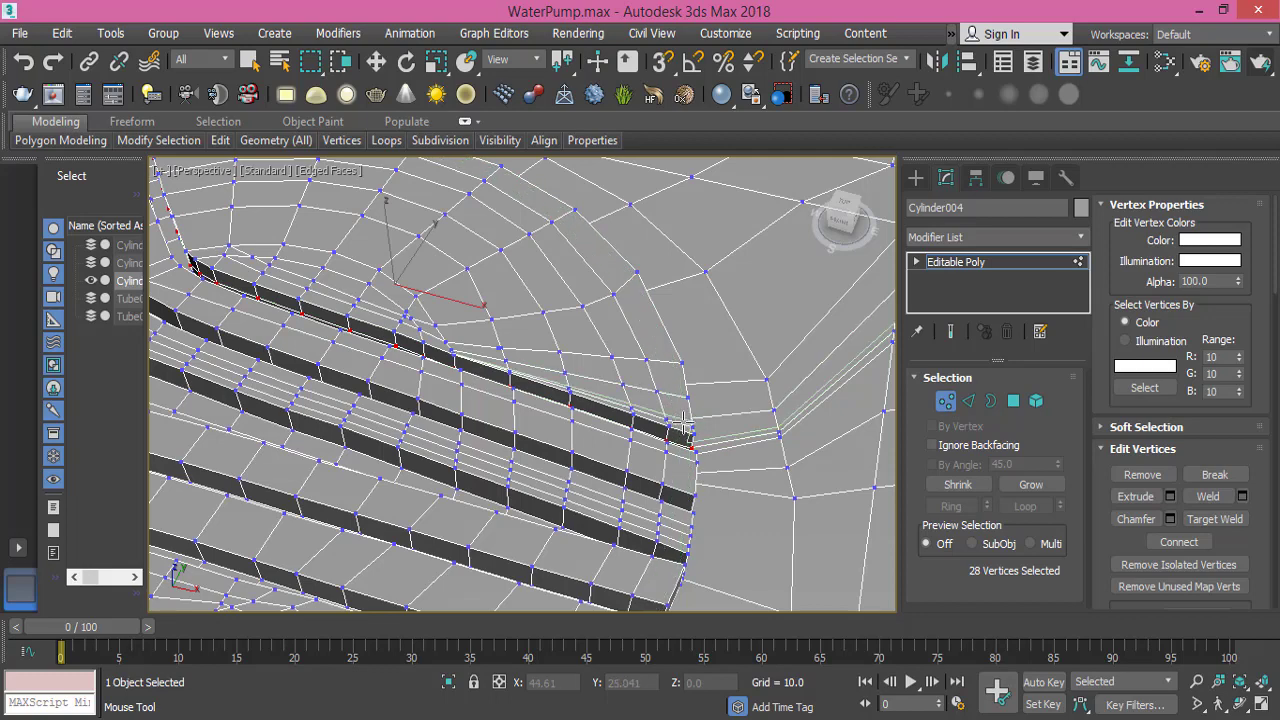
pyautogui.scroll(3)
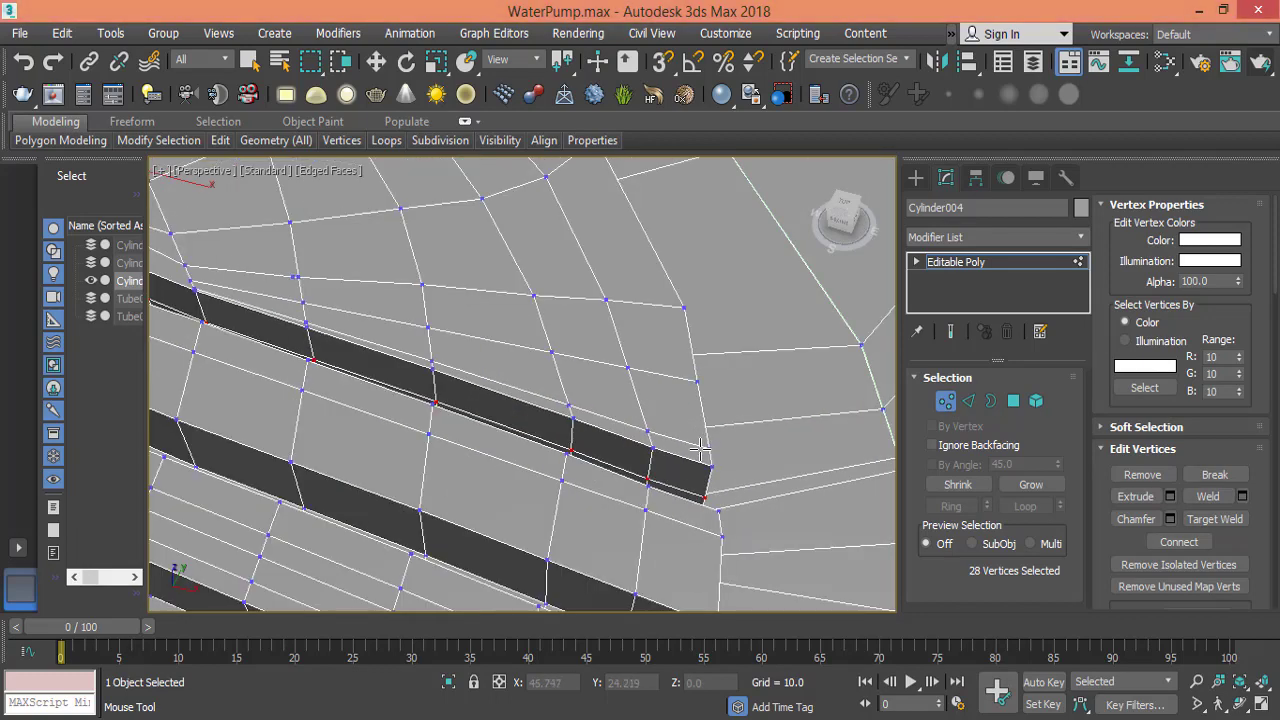
pyautogui.moveTo(716, 464)
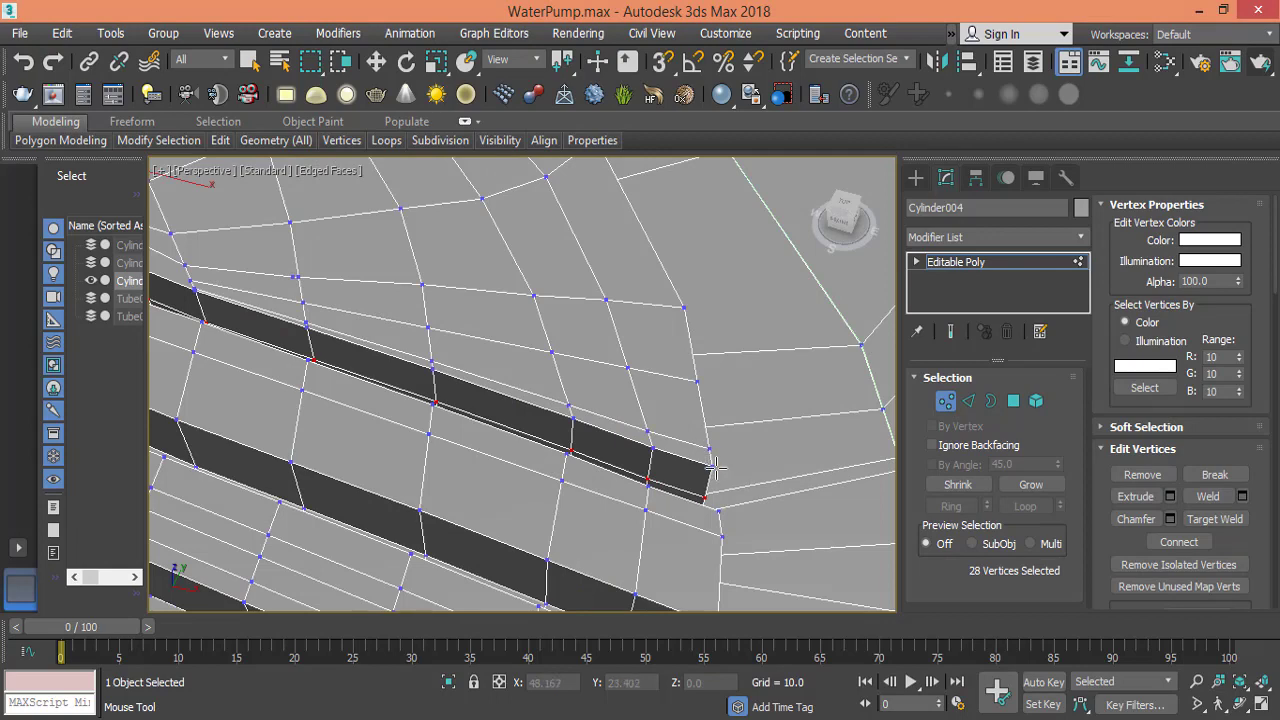
pyautogui.moveTo(710, 464)
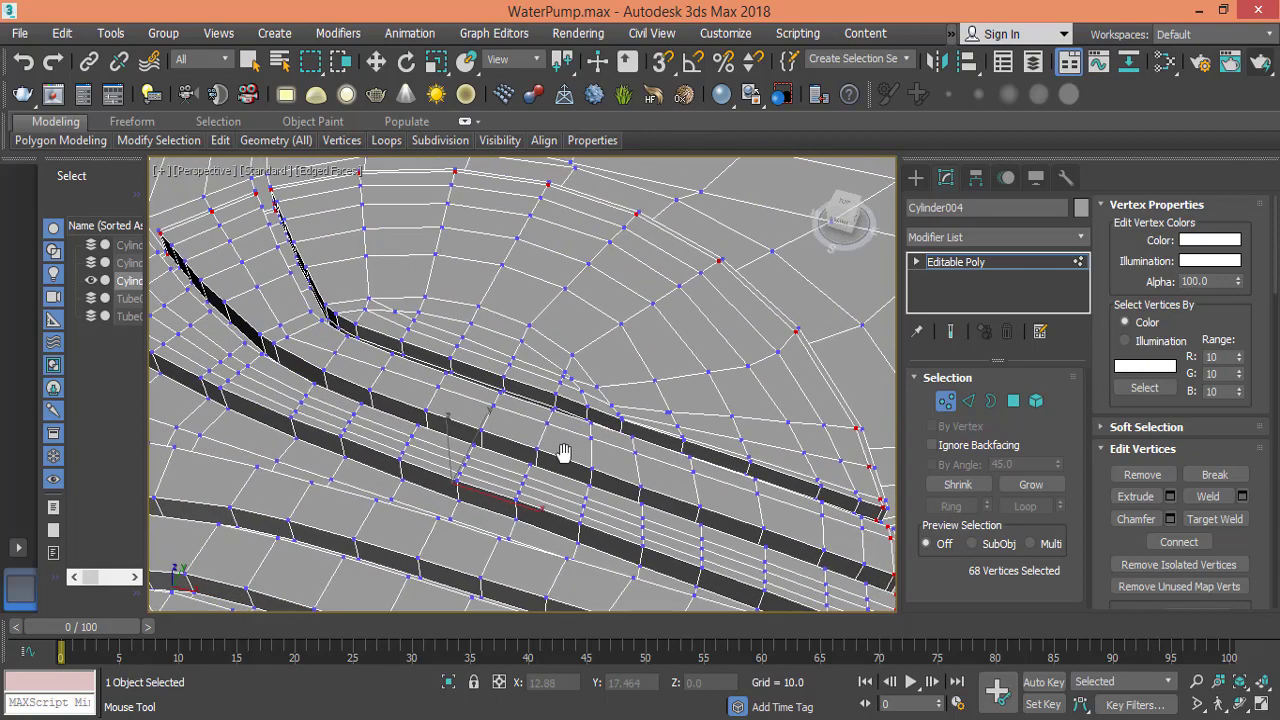
pyautogui.moveTo(564, 450); pyautogui.dragTo(300, 360)
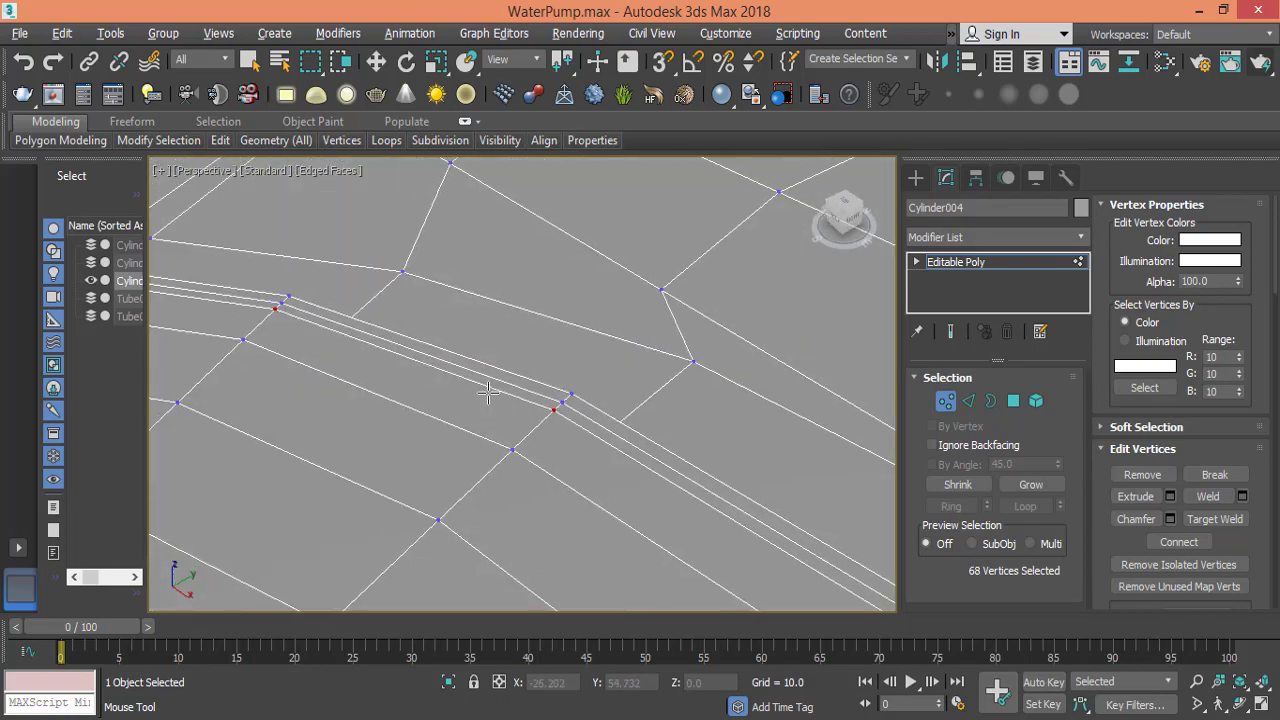
pyautogui.moveTo(490, 390); pyautogui.dragTo(404, 340)
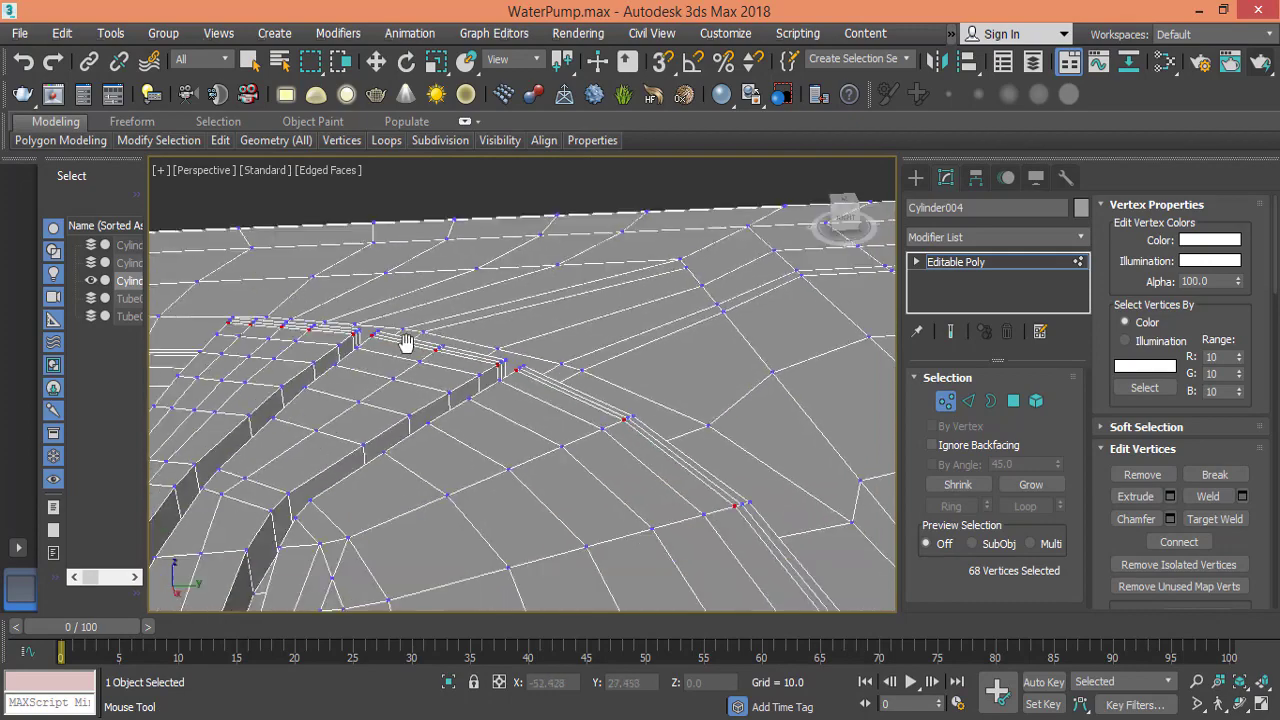
pyautogui.moveTo(404, 340); pyautogui.dragTo(490, 390)
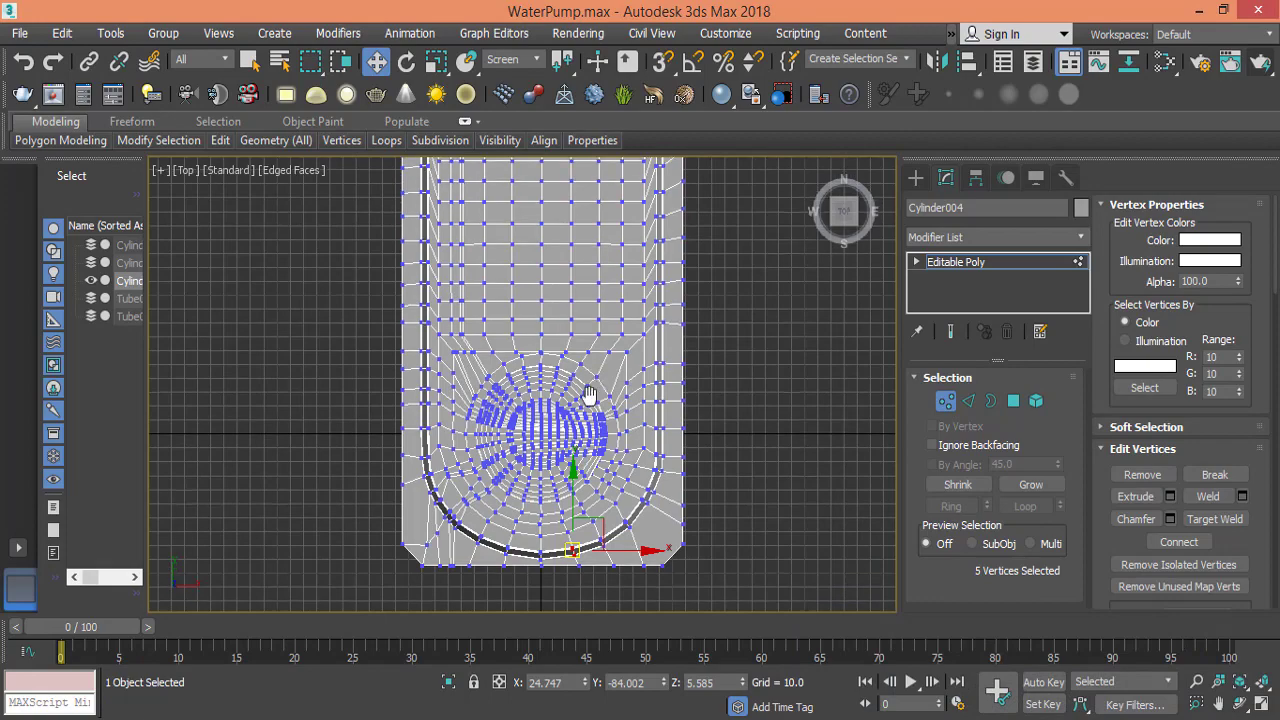
# - Zoom in and back out on the five selected rim vertices in the Top viewport
pyautogui.scroll(3)
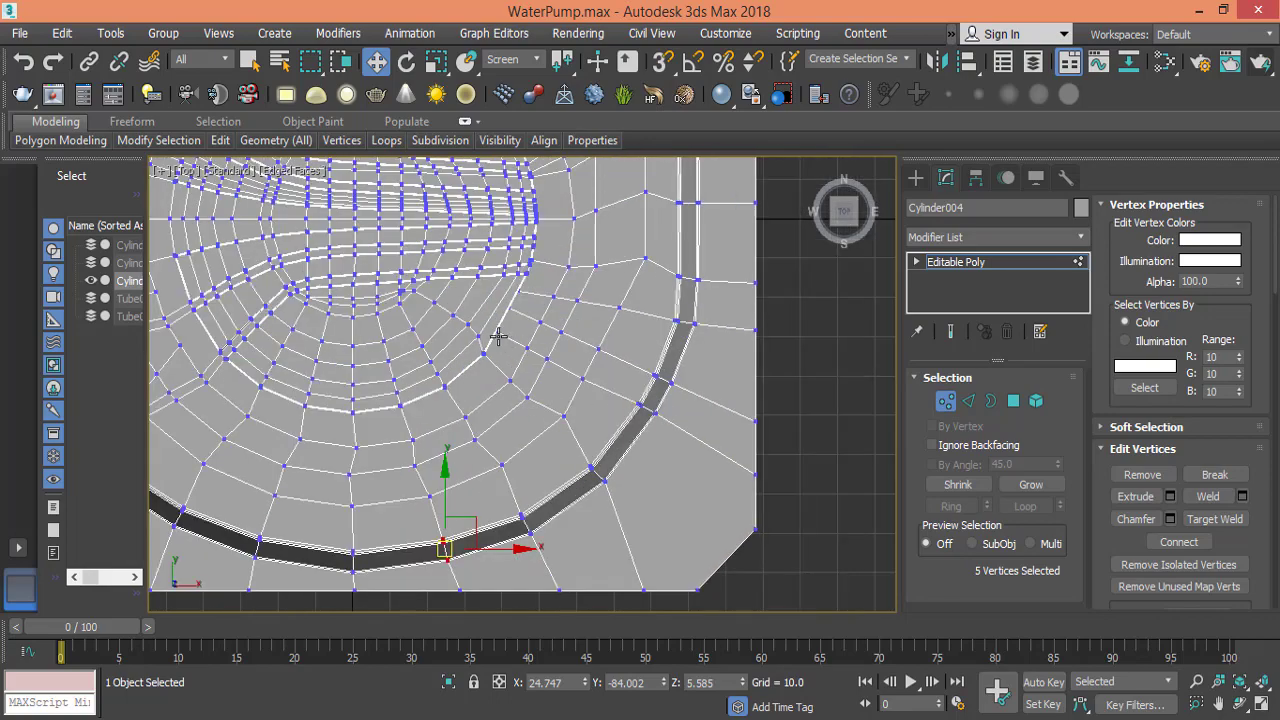
pyautogui.scroll(-3)
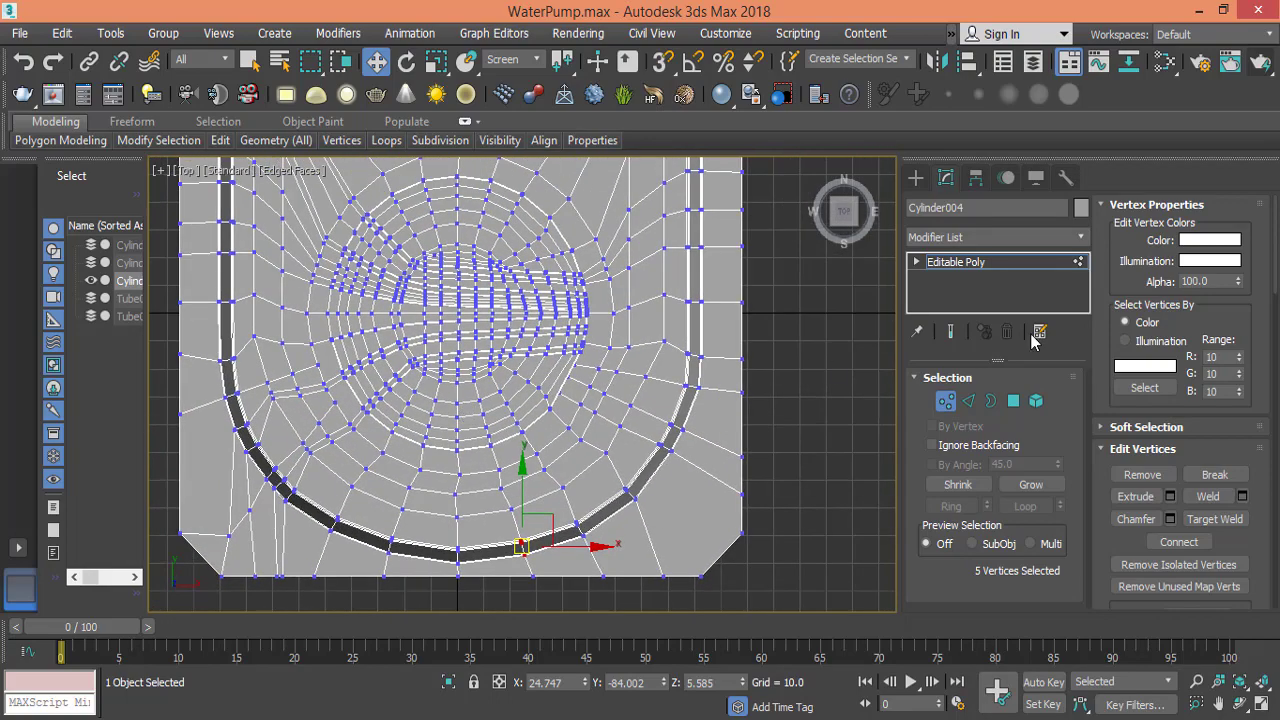
# - Leave vertex editing and add a TurboSmooth modifier to the pump body
pyautogui.click(1078, 236)
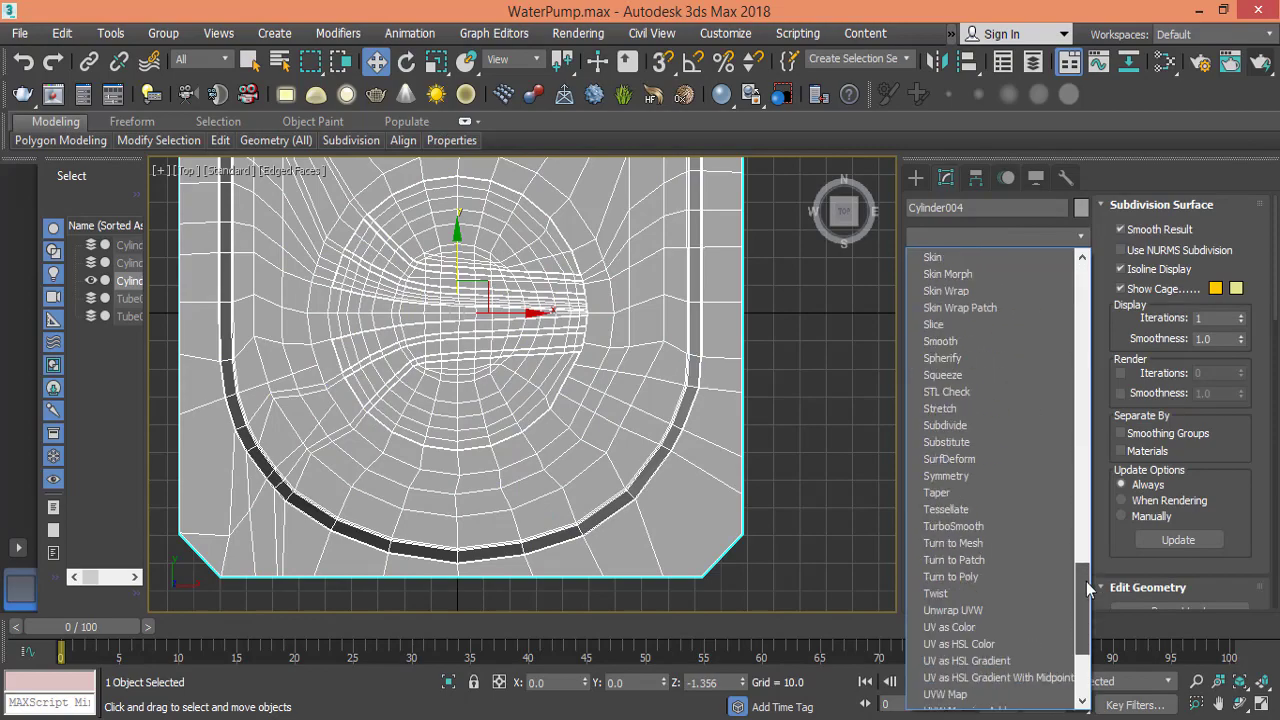
pyautogui.click(952, 524)
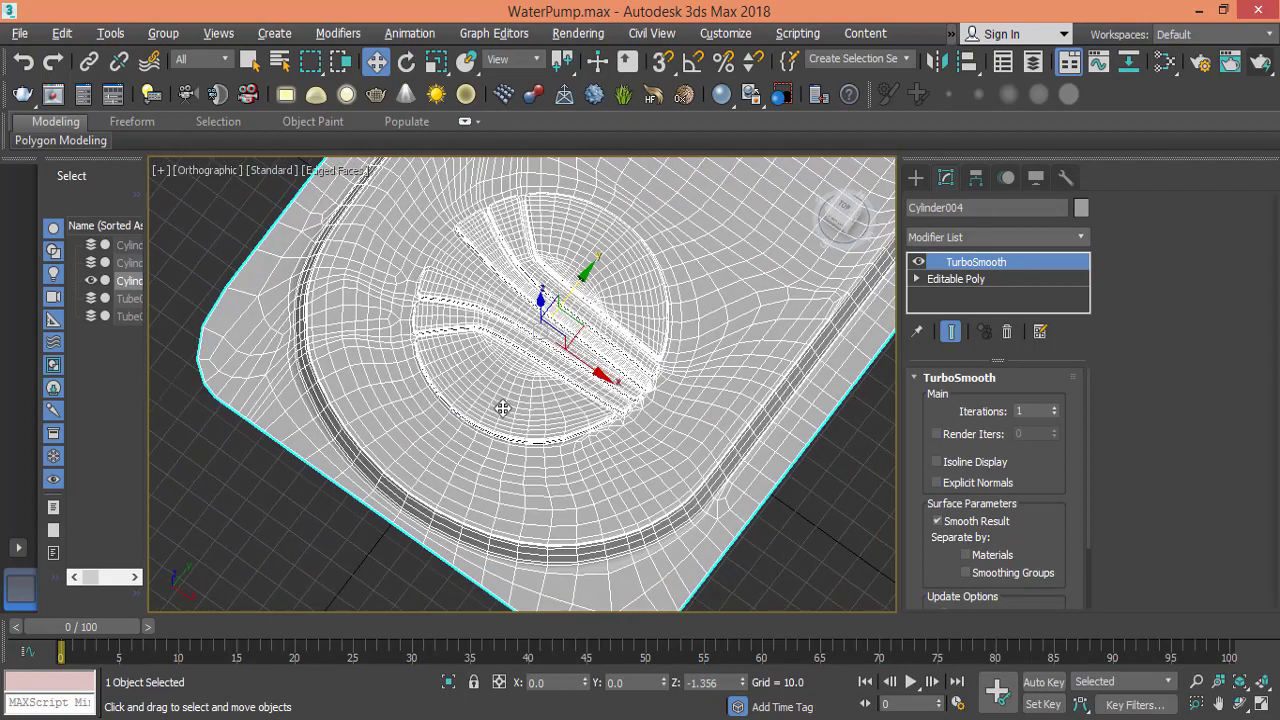
pyautogui.scroll(3)
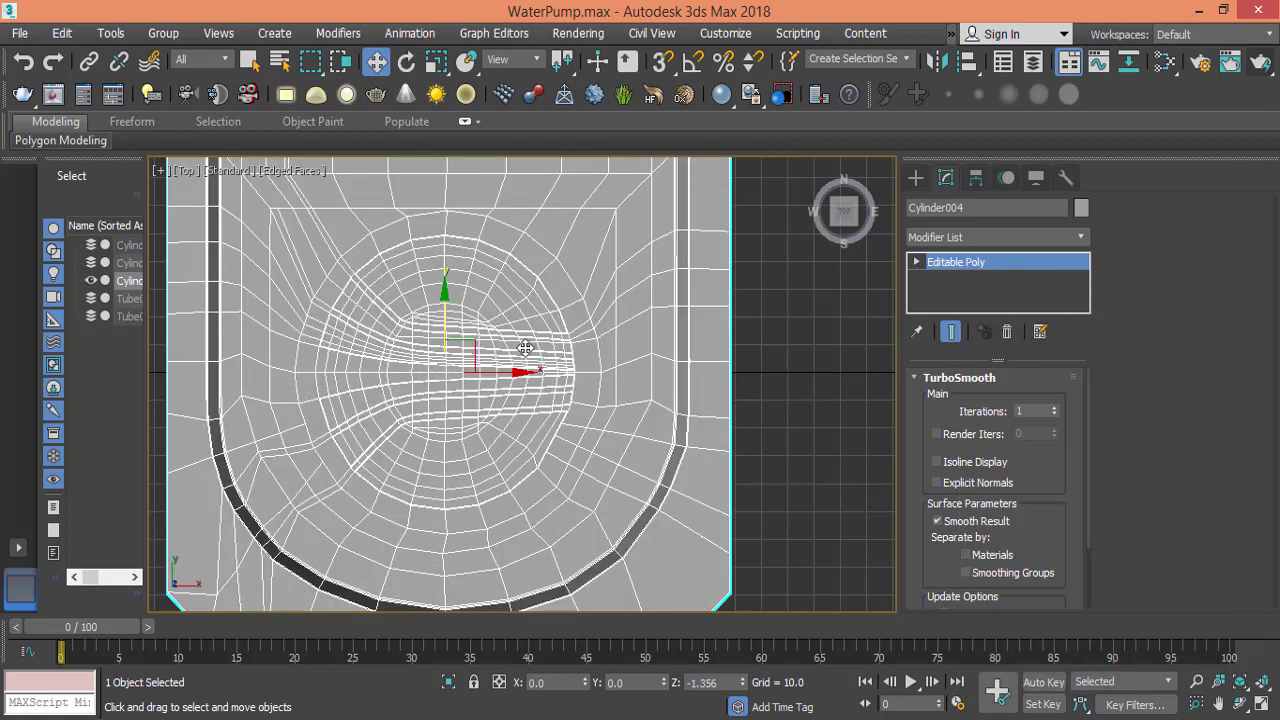
# - Add a Bend modifier above the pump body's Editable Poly from the Modifier List
pyautogui.click(956, 260)
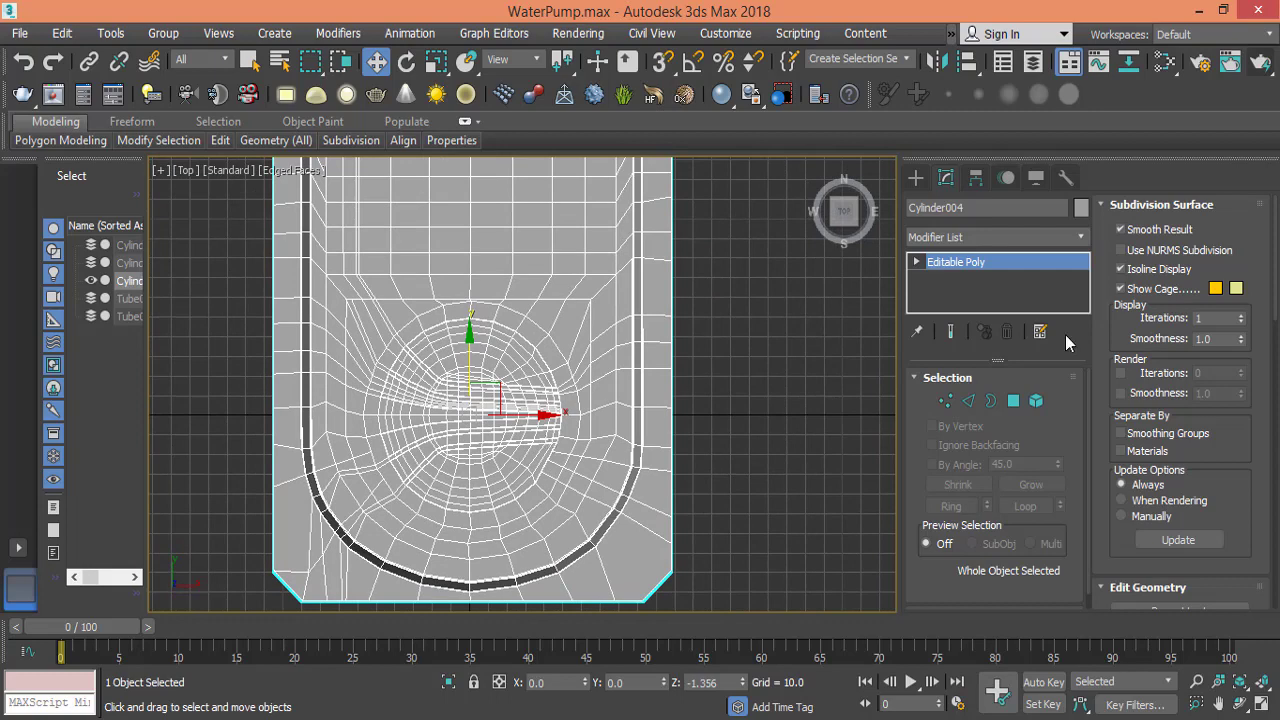
pyautogui.click(992, 236)
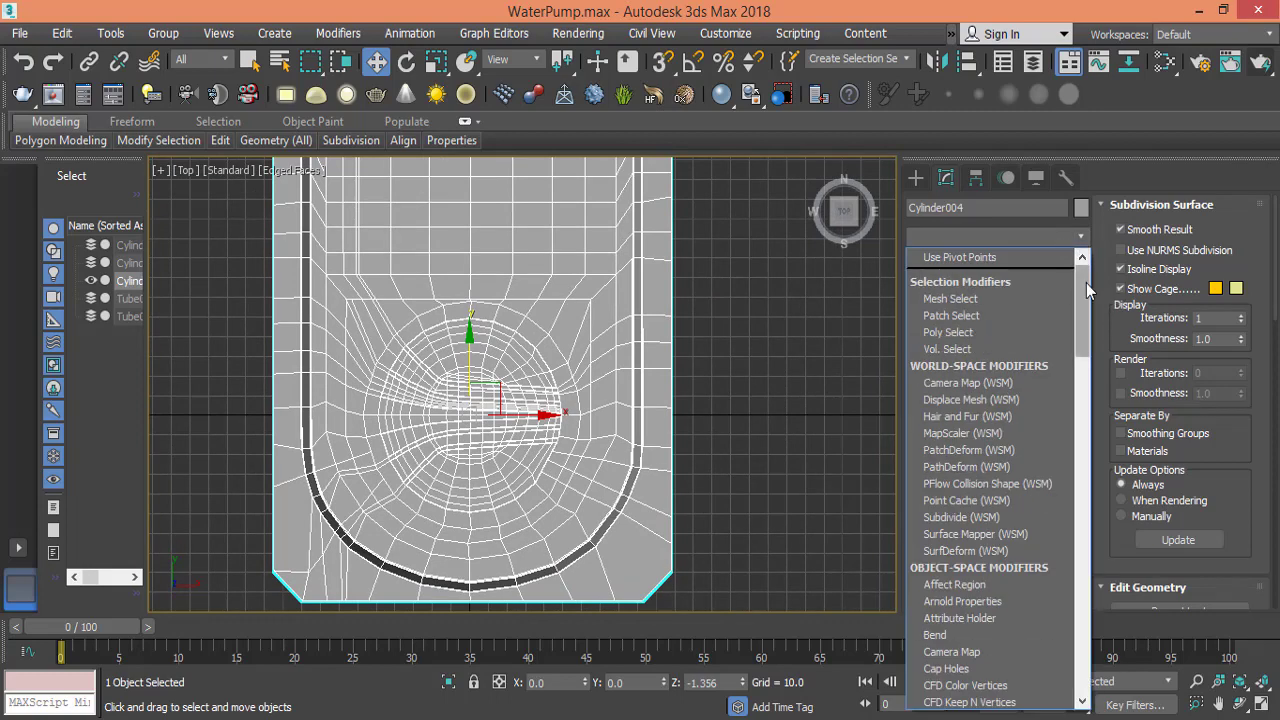
pyautogui.scroll(-3)
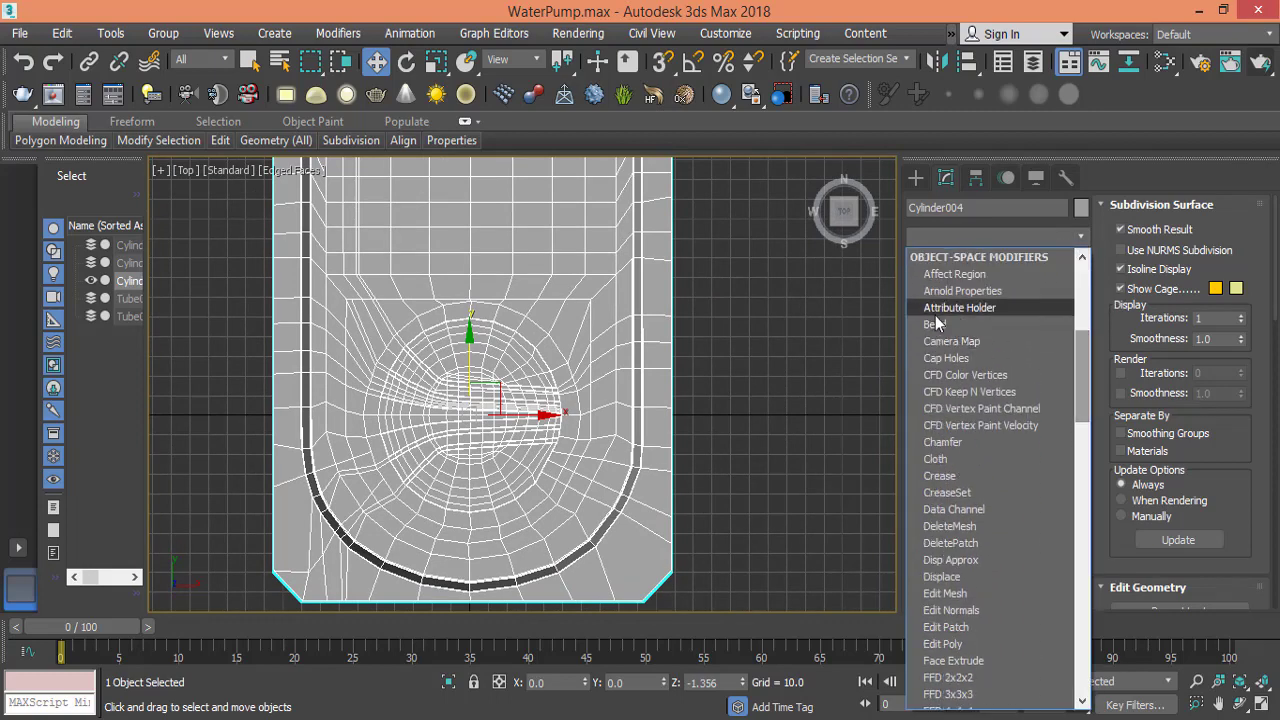
pyautogui.click(932, 324)
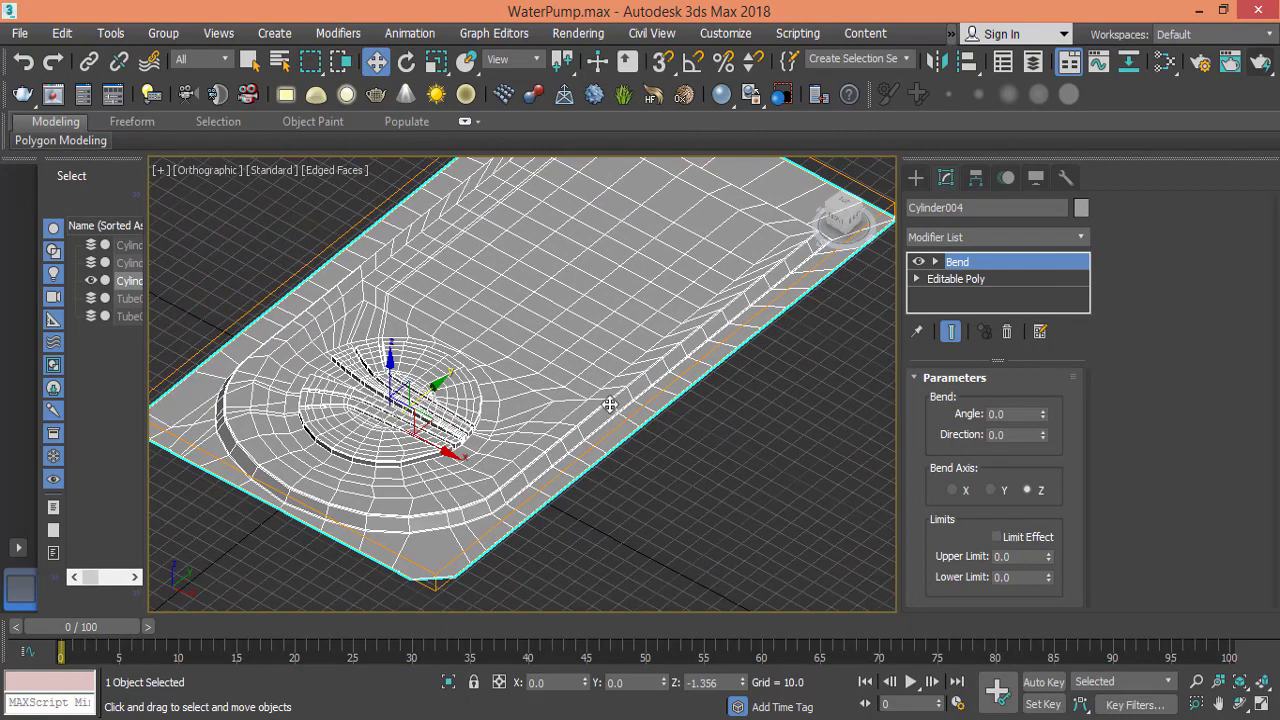
pyautogui.moveTo(1112, 486)
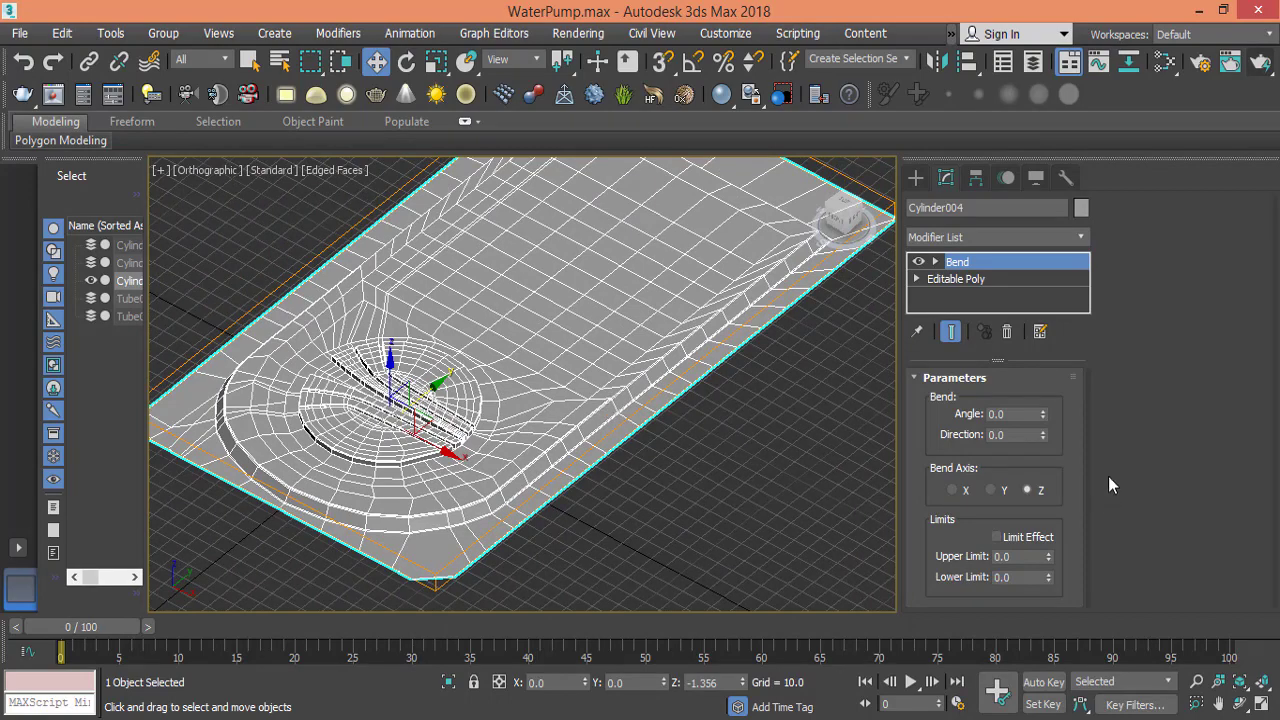
# - Set the Bend angle to 70 degrees and enable Limit Effect with an upper limit
pyautogui.moveTo(1044, 410); pyautogui.dragTo(1044, 396)
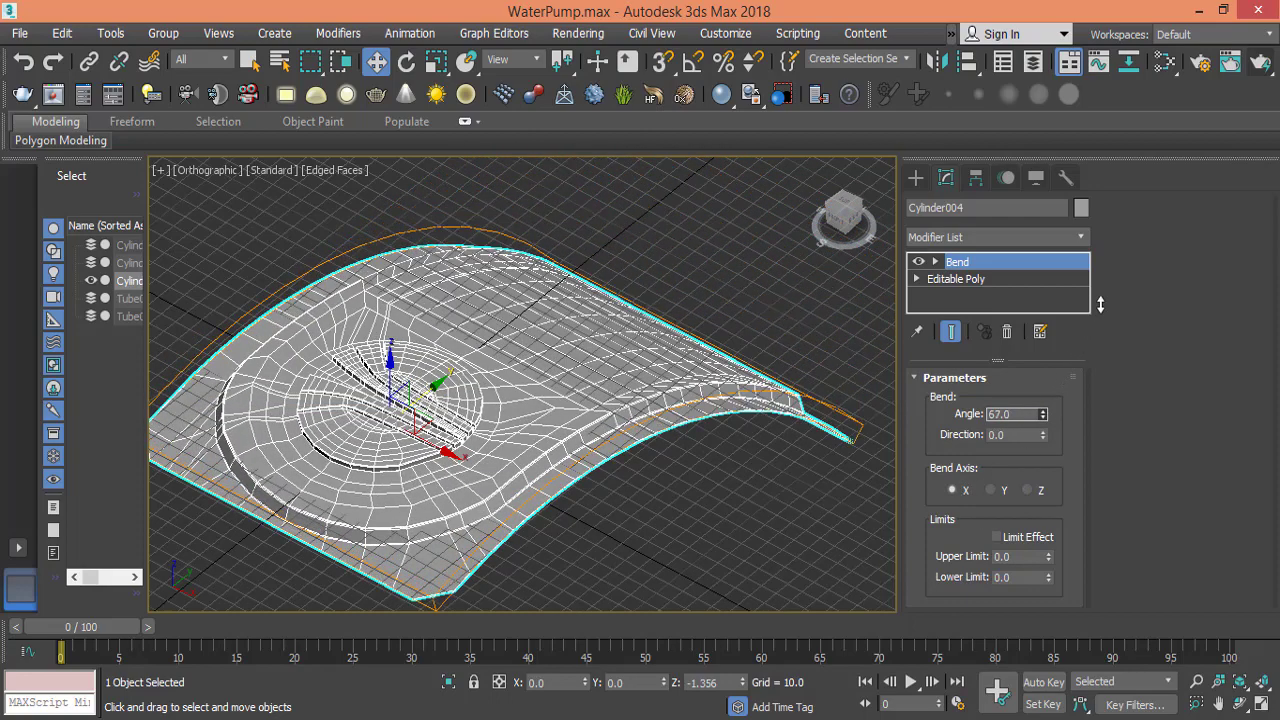
pyautogui.tripleClick(1004, 412)
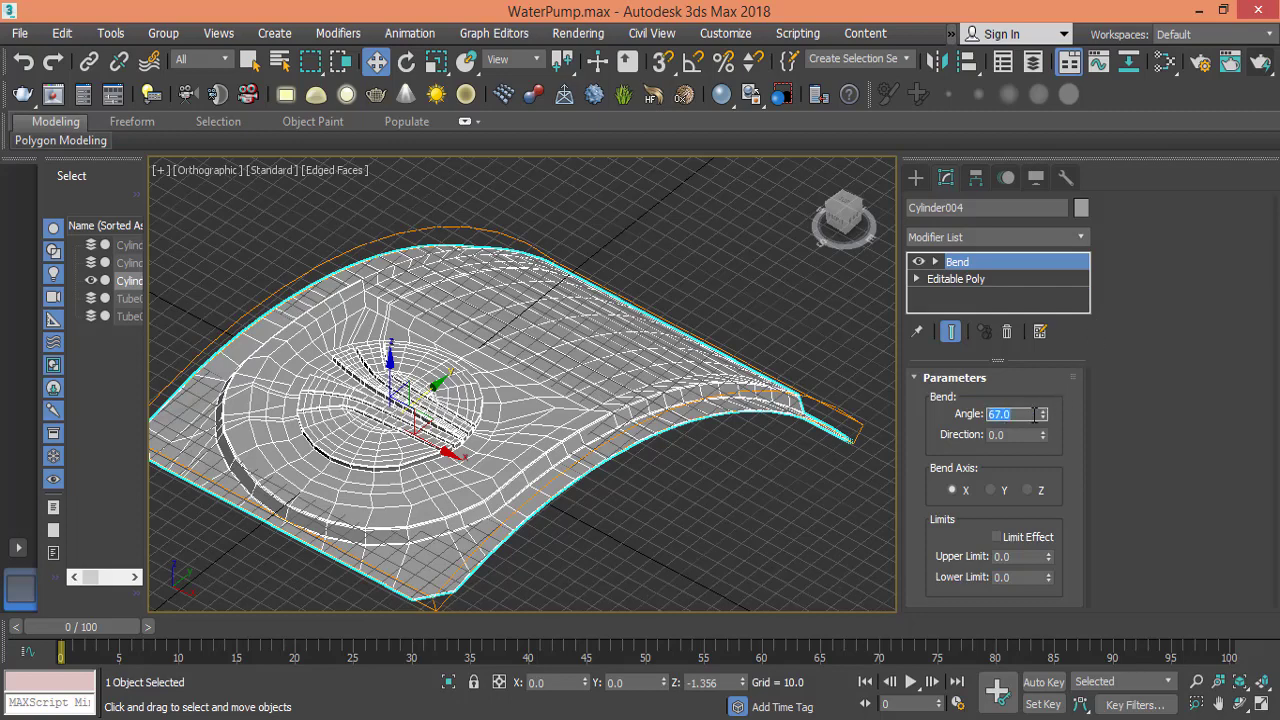
pyautogui.click(1042, 410)
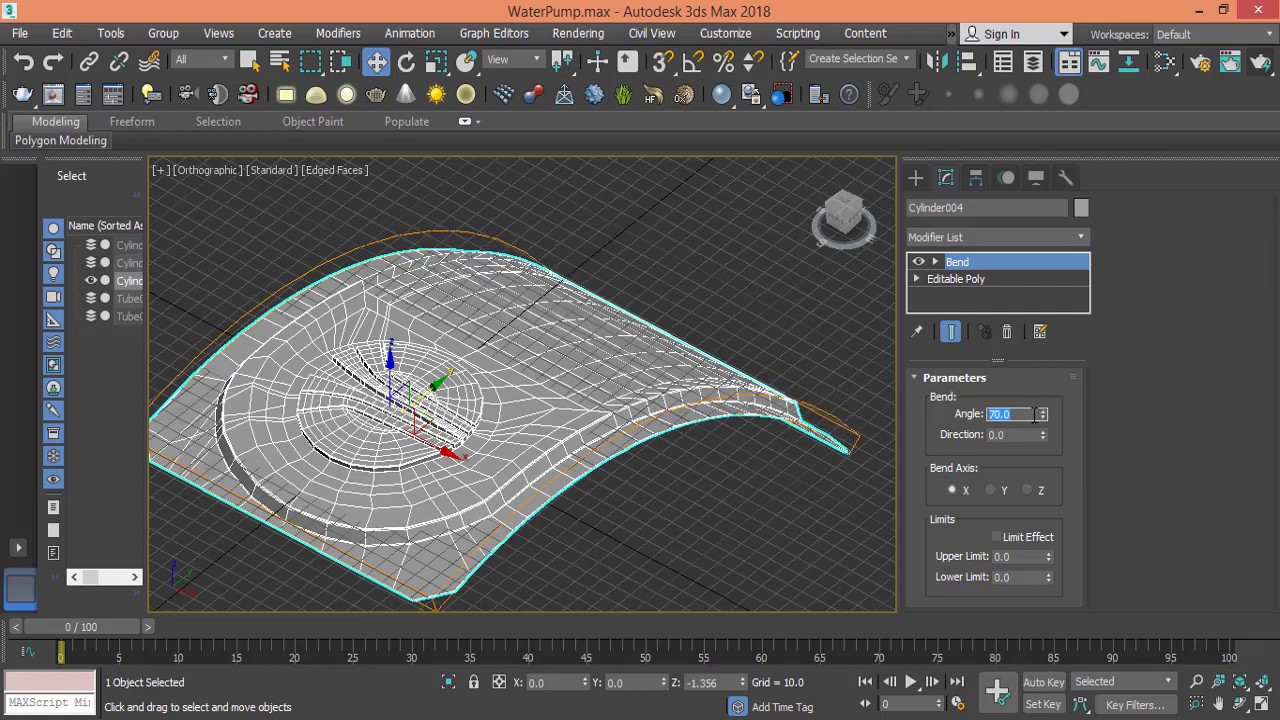
pyautogui.click(996, 536)
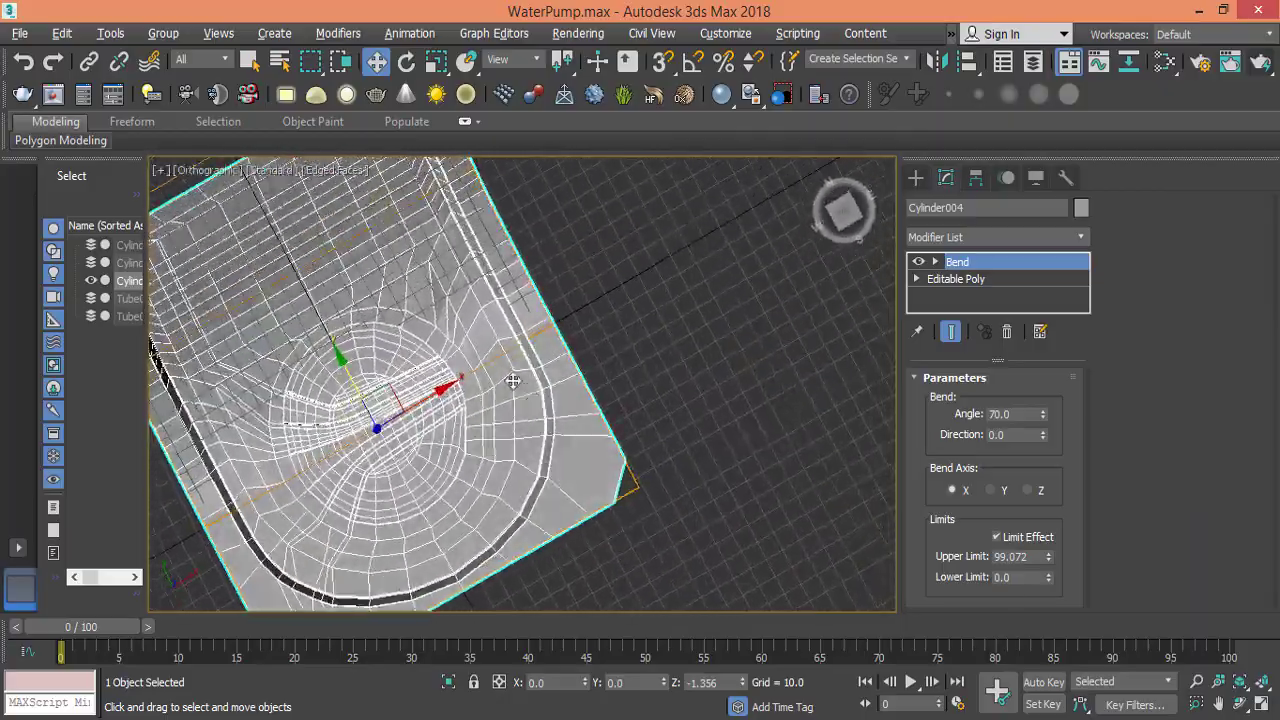
# - Lower the Bend angle to 35 degrees while inspecting the bent body in the viewport
pyautogui.moveTo(512, 380); pyautogui.dragTo(420, 320)
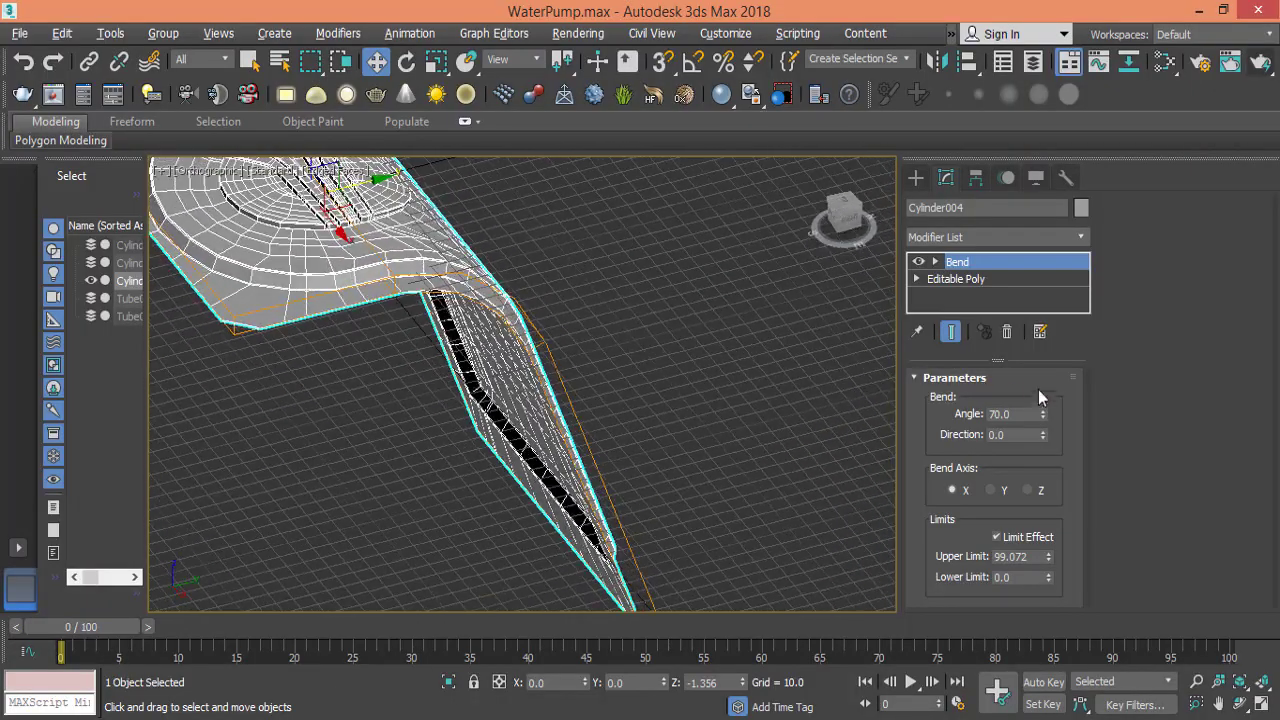
pyautogui.moveTo(1044, 410); pyautogui.dragTo(1044, 418)
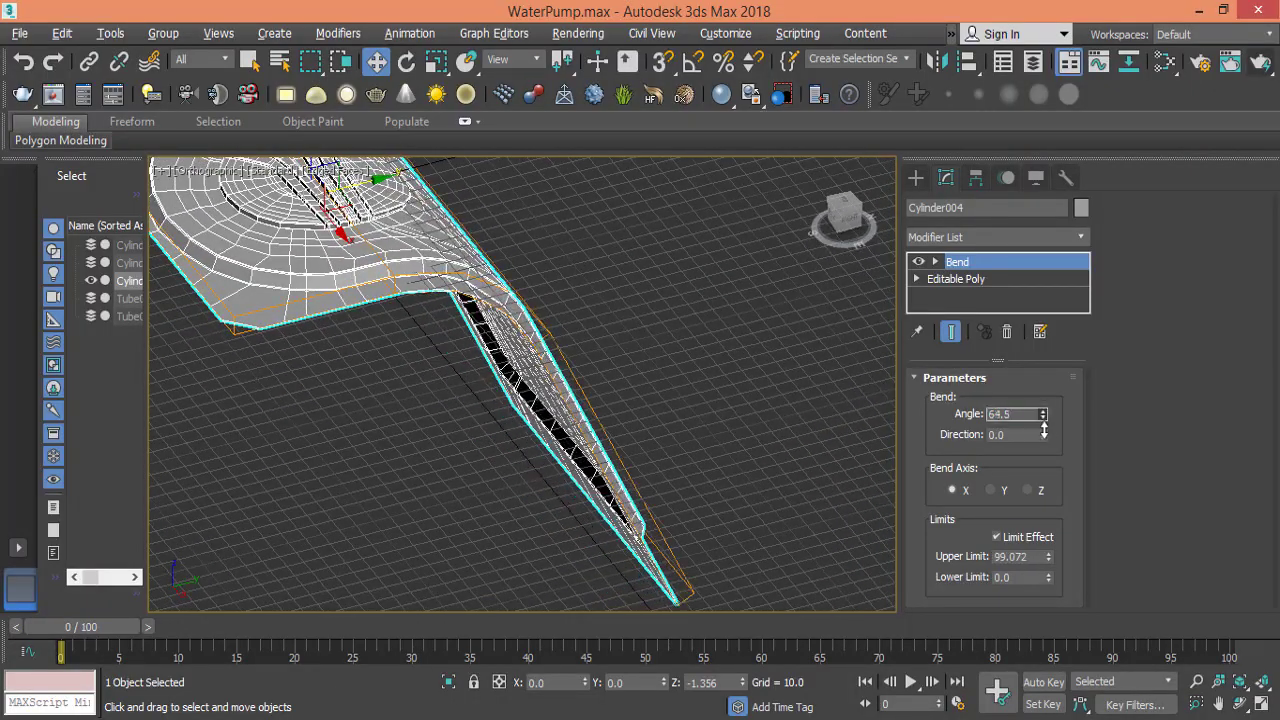
pyautogui.click(1044, 418)
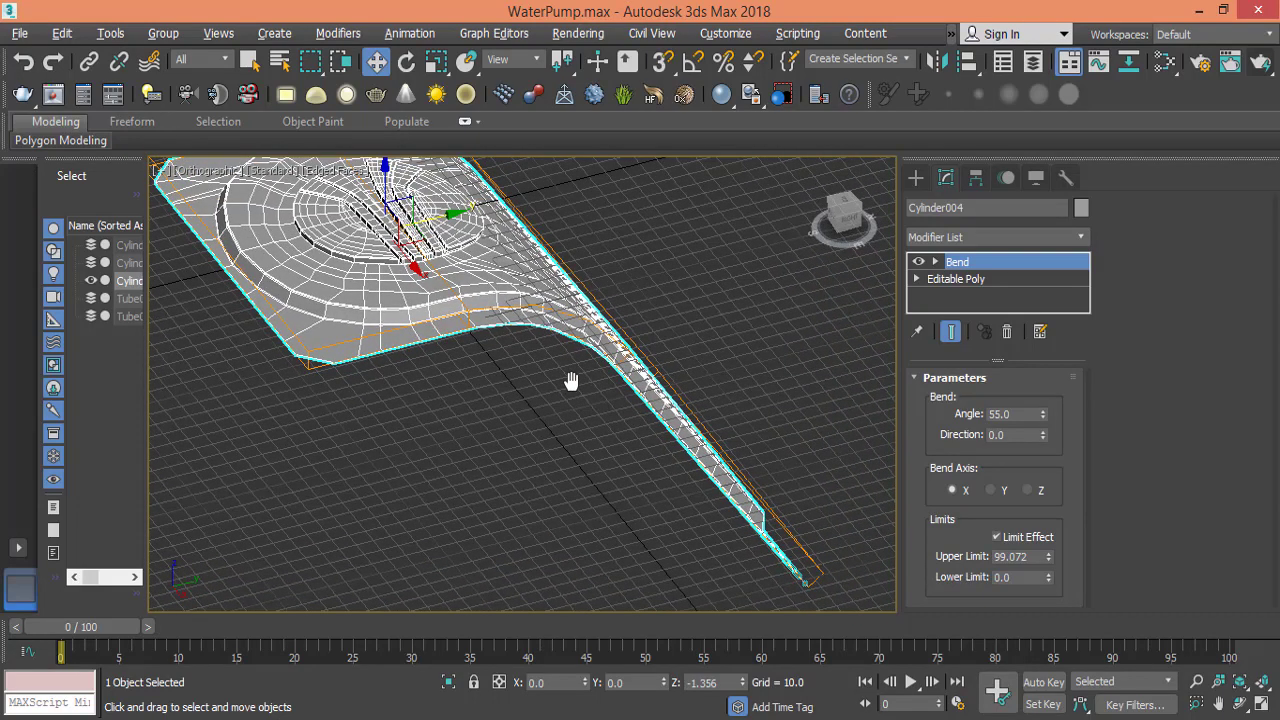
pyautogui.moveTo(570, 380); pyautogui.dragTo(600, 344)
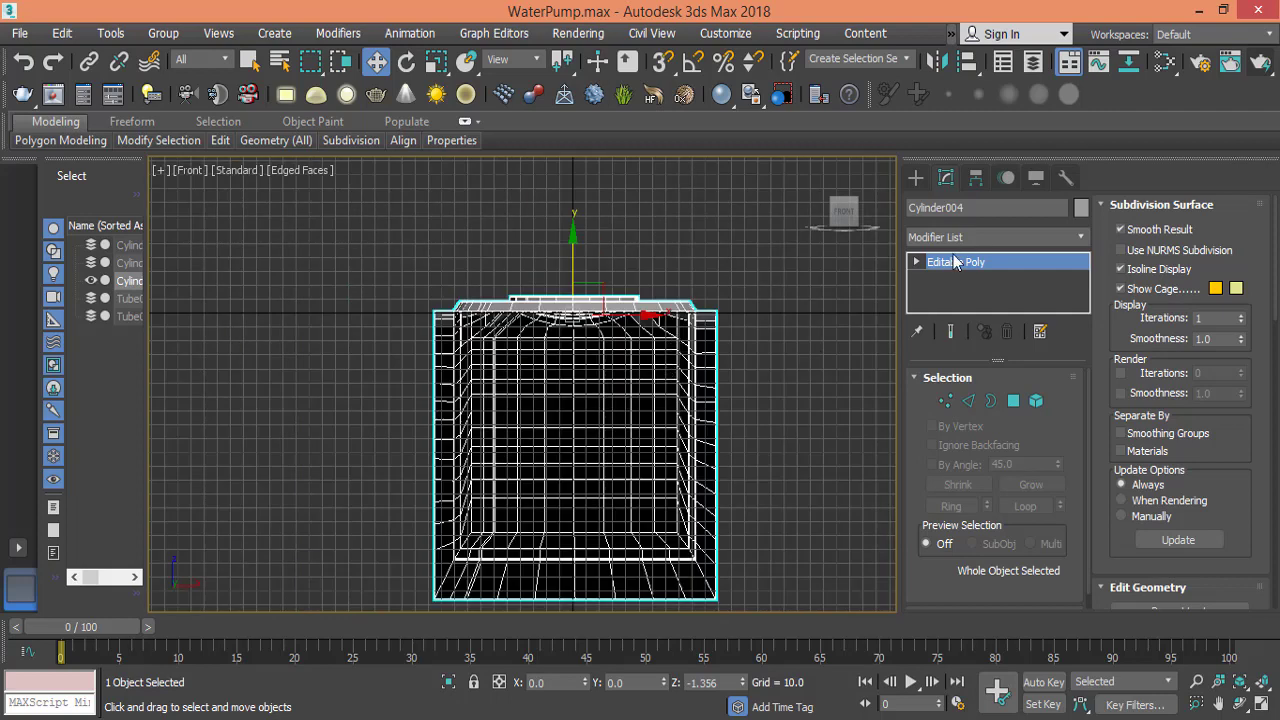
# - Exit to the whole pump body object and activate Select and Rotate
pyautogui.click(944, 400)
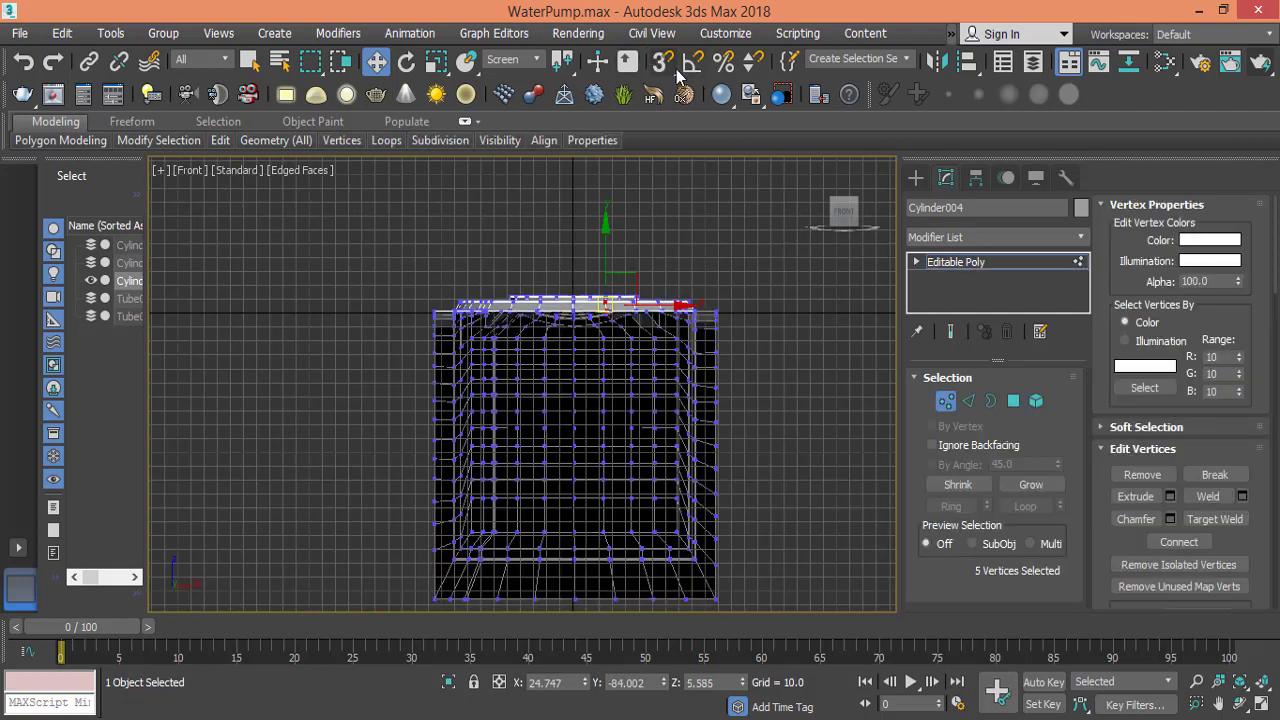
pyautogui.click(956, 260)
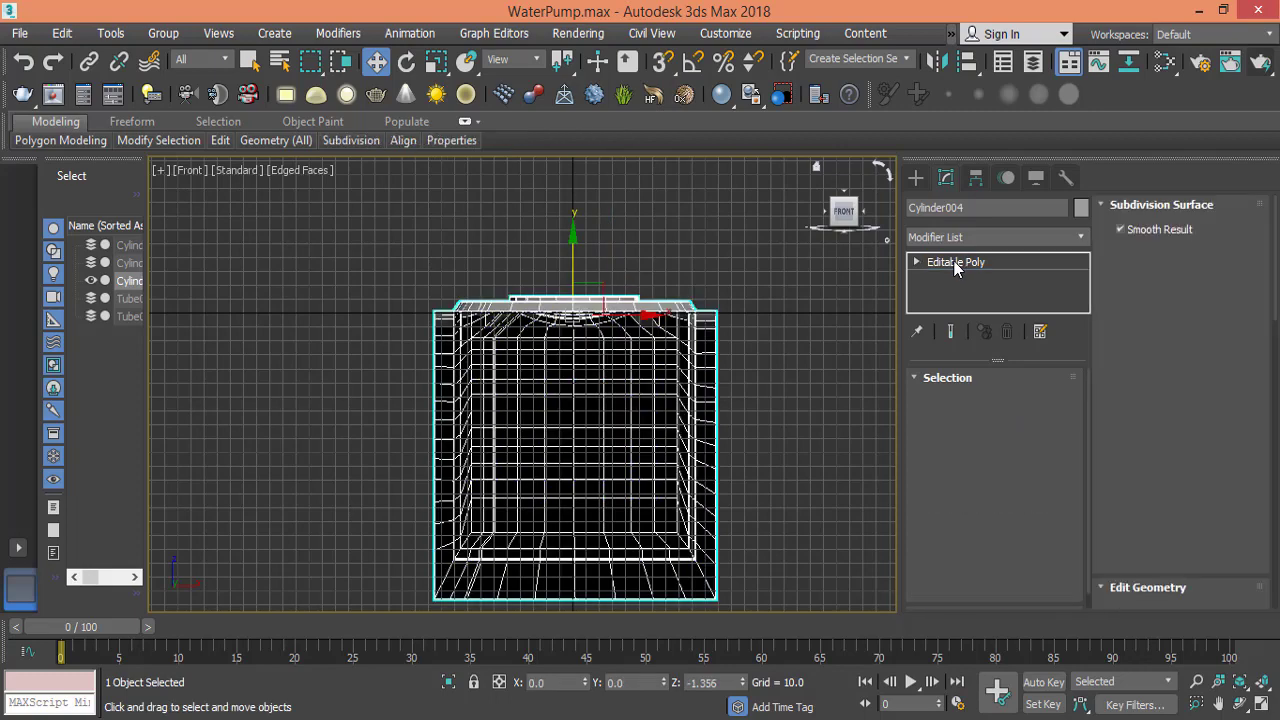
pyautogui.click(956, 260)
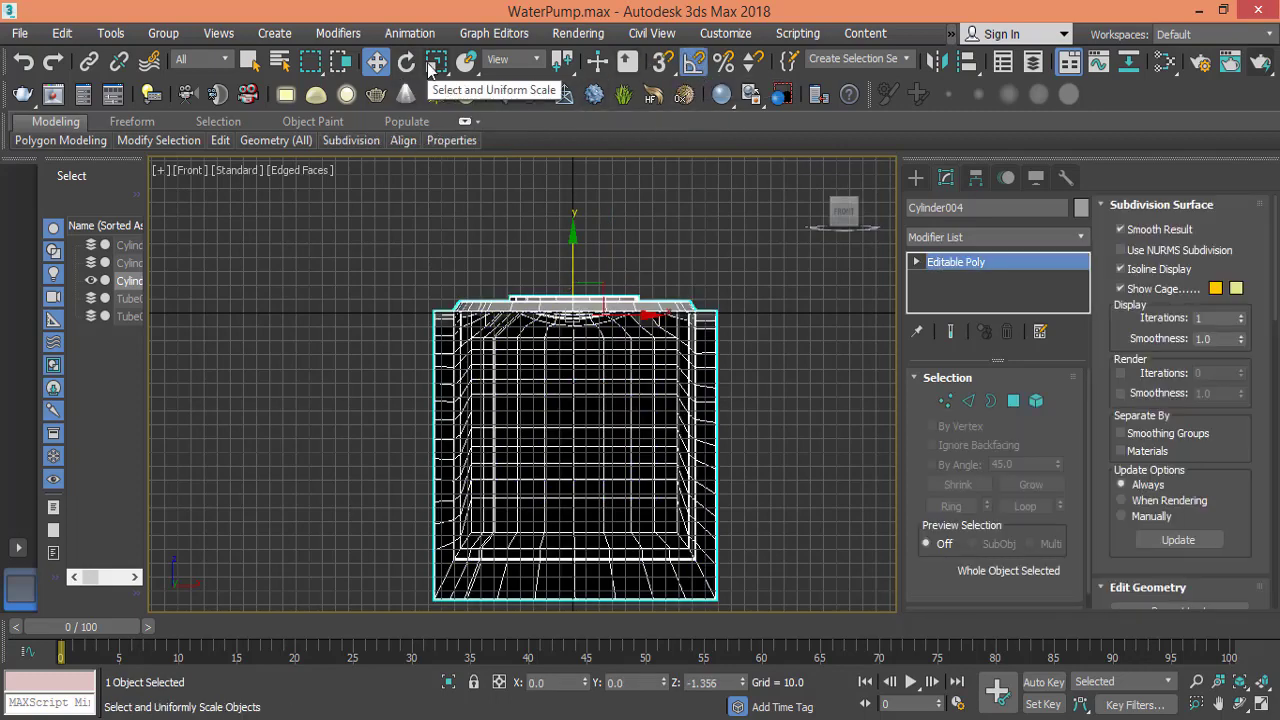
pyautogui.click(404, 60)
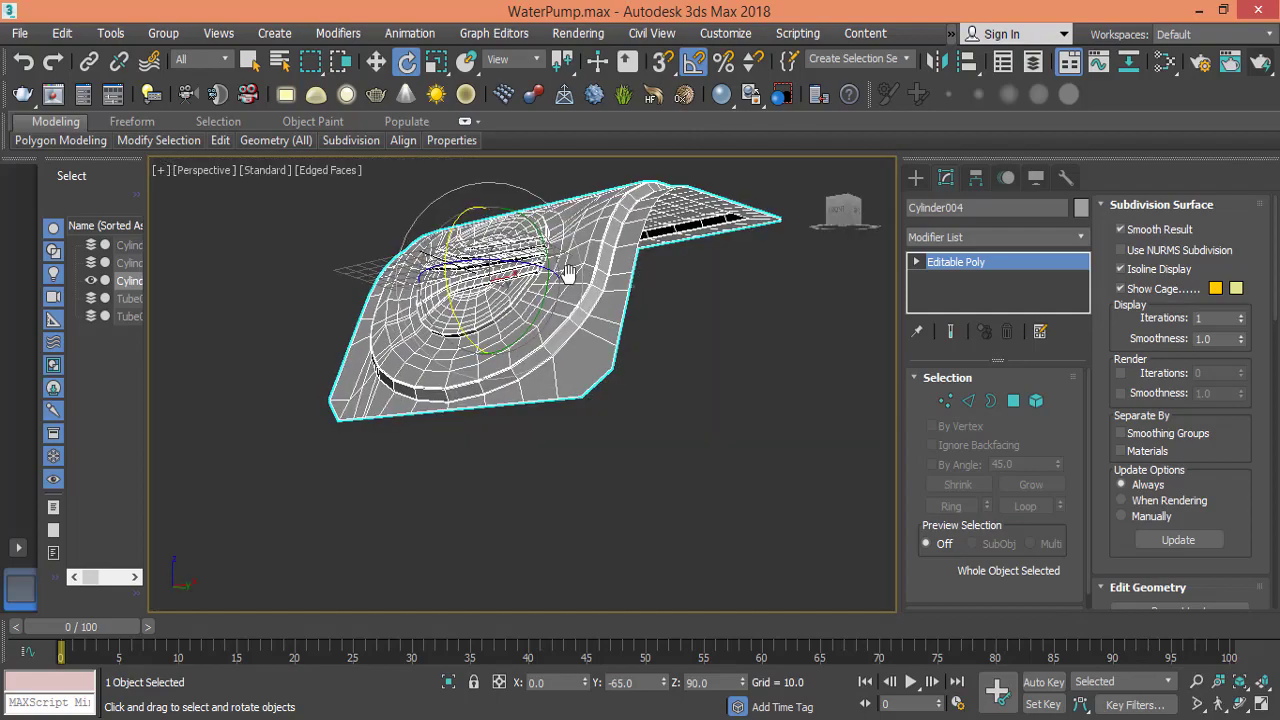
# - Rotate the bent pump body with the gizmo so its smoothed bend arches over into final position
pyautogui.scroll(-3)
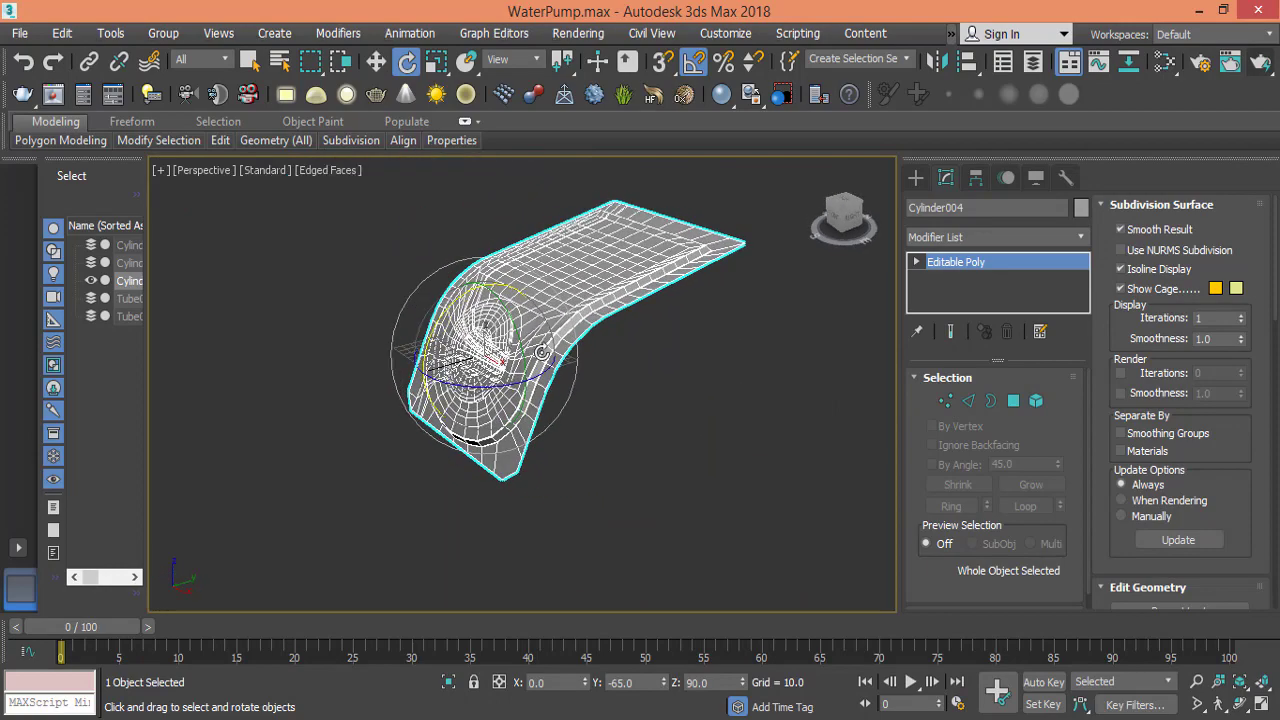
pyautogui.moveTo(540, 350); pyautogui.dragTo(456, 378)
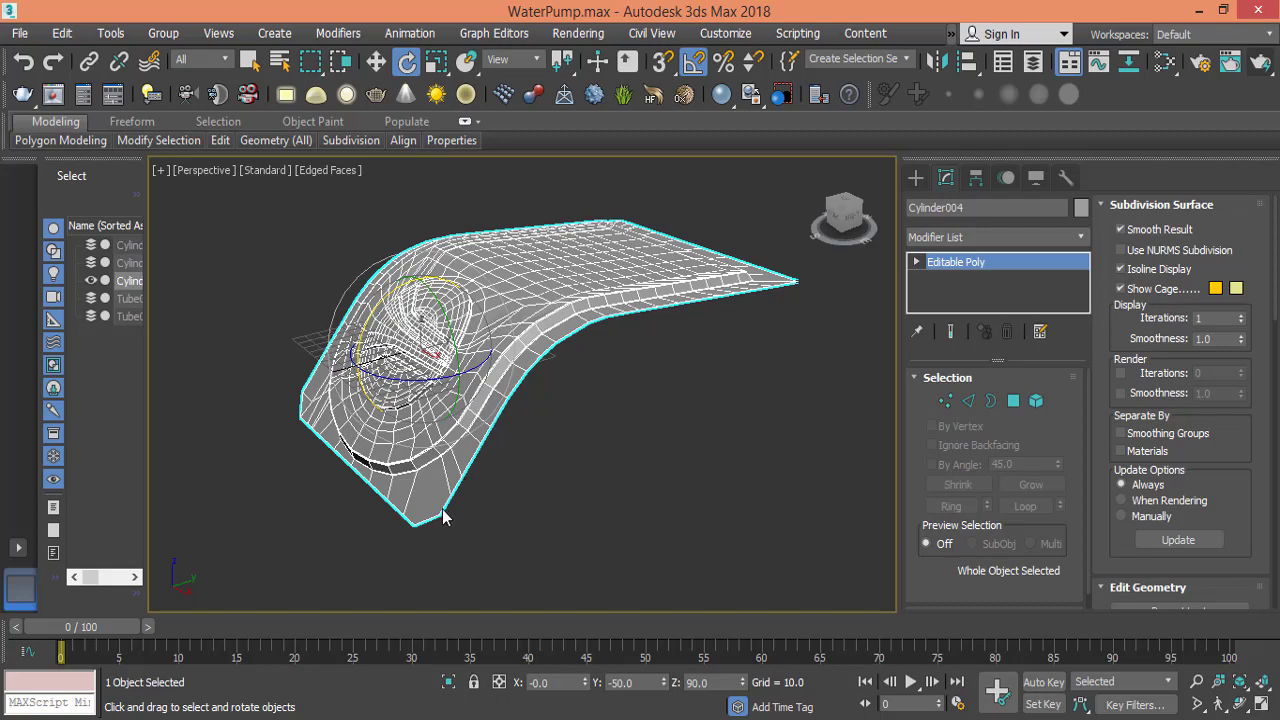
pyautogui.moveTo(640, 360)
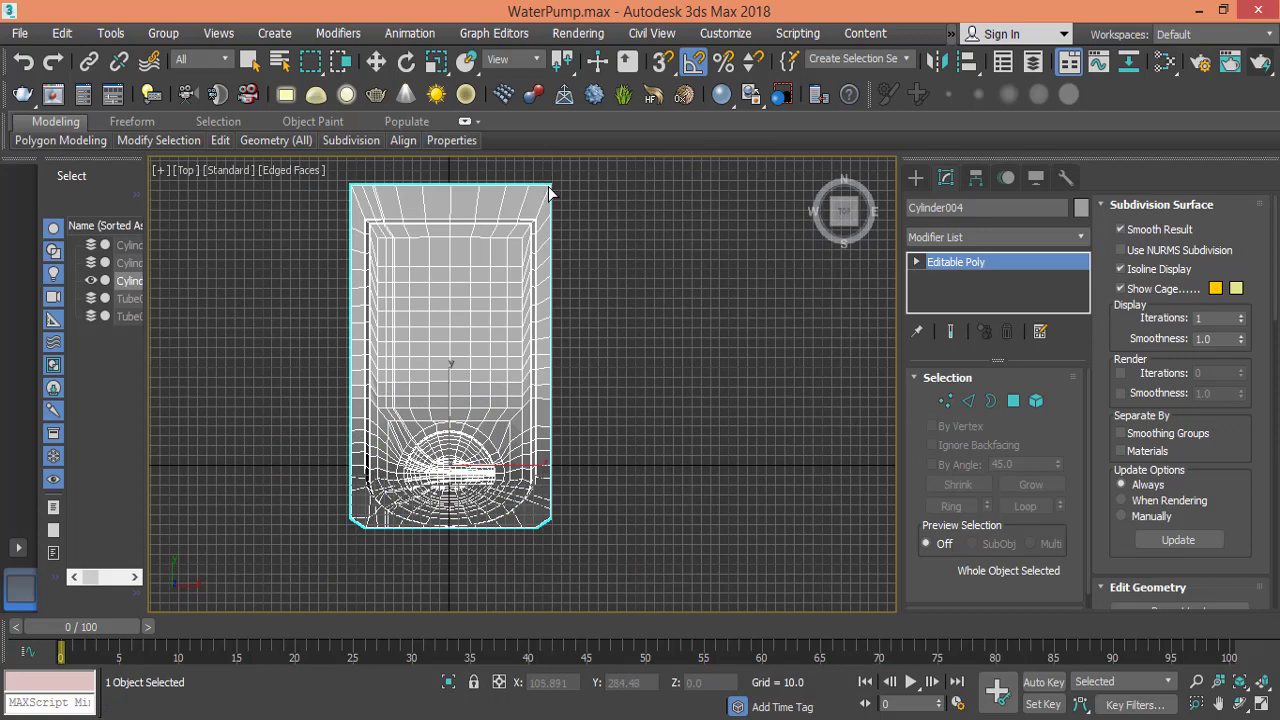
pyautogui.moveTo(550, 310)
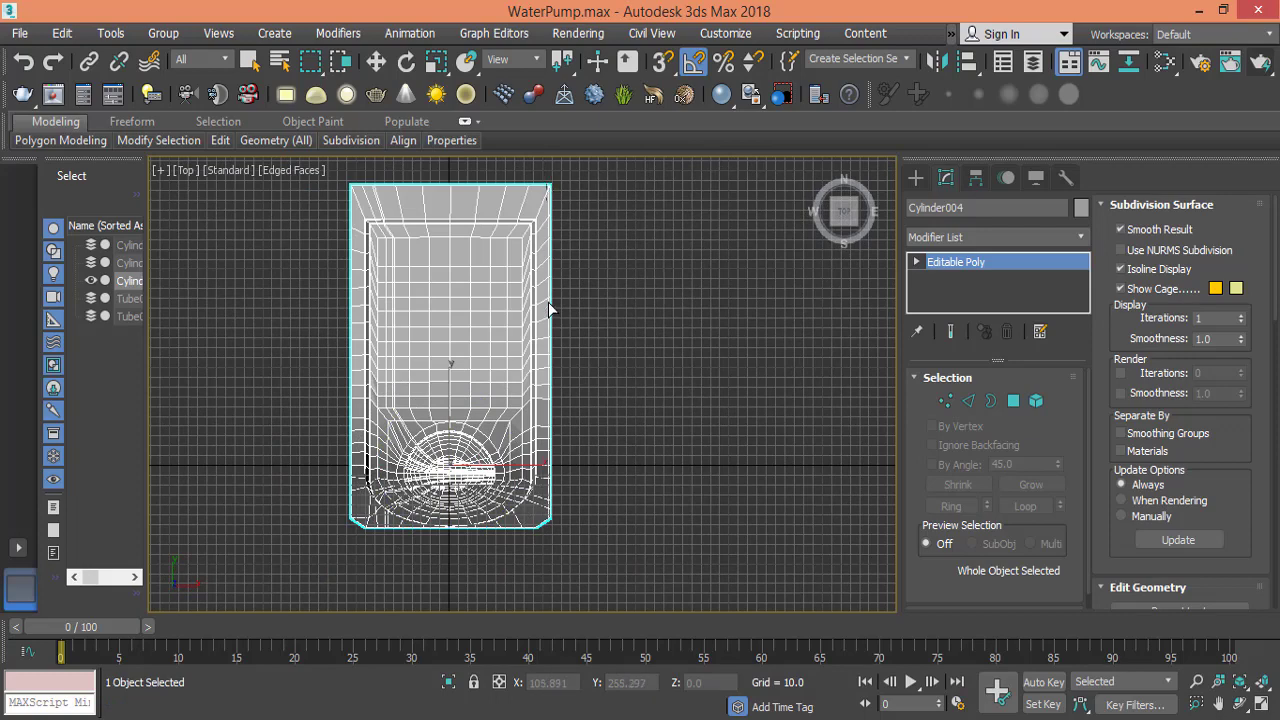
pyautogui.moveTo(552, 524)
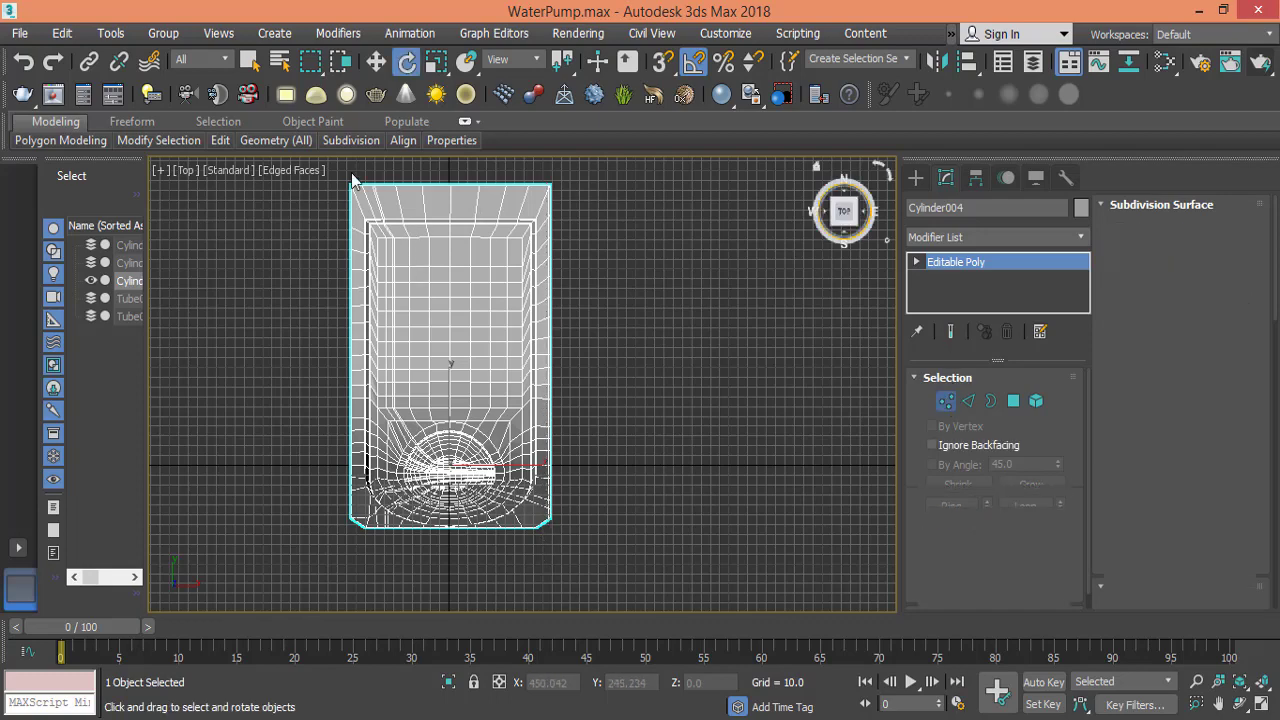
# - Select 49 vertices around the pump body's outline and zoom into the lower corner
pyautogui.click(944, 400)
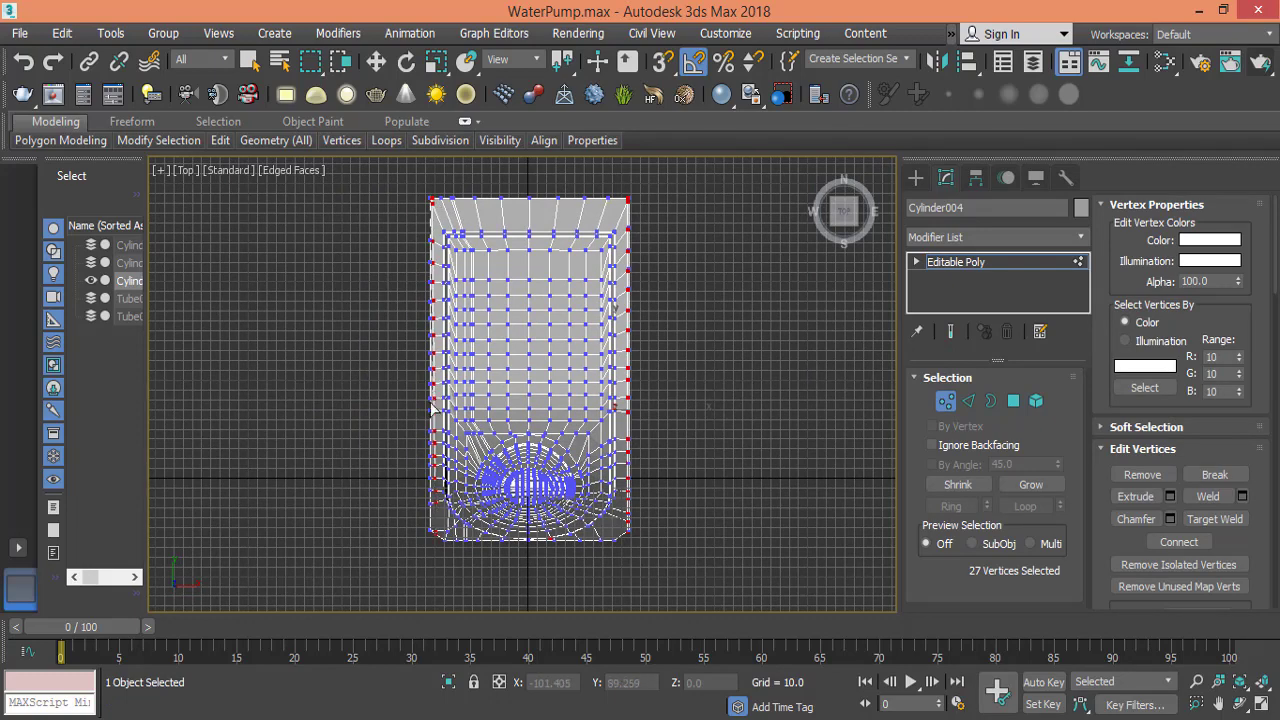
pyautogui.moveTo(438, 540)
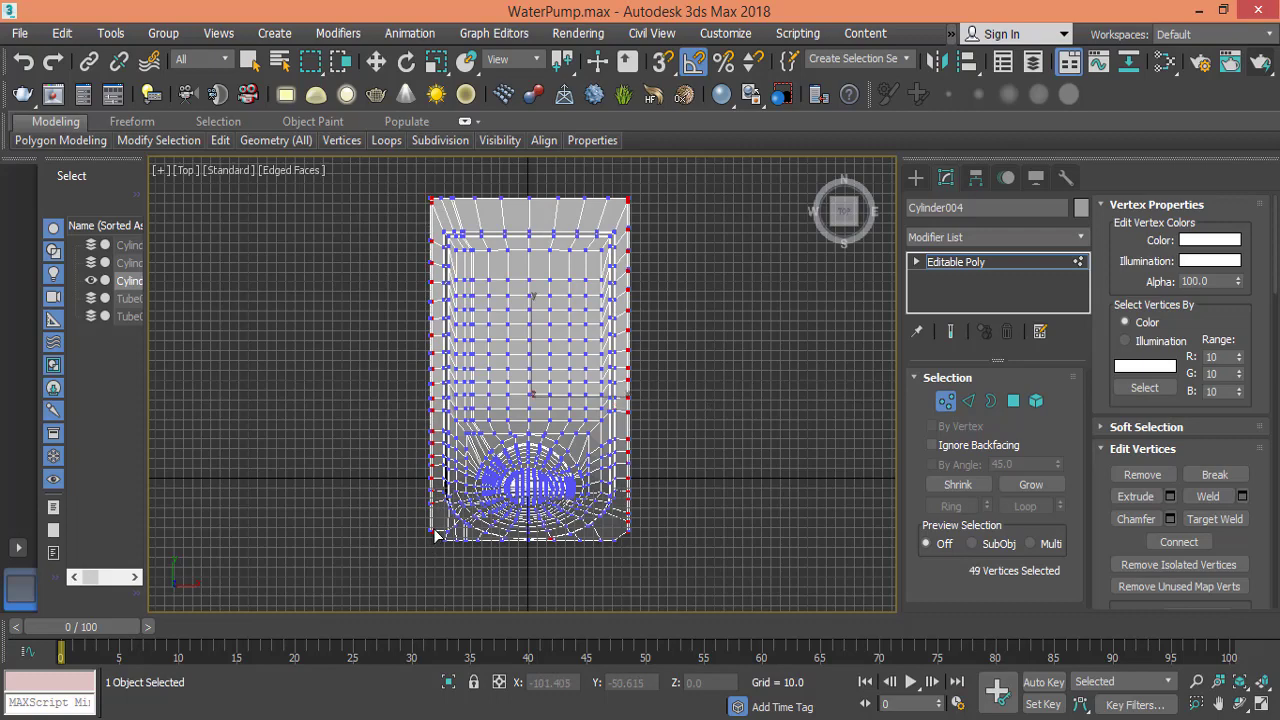
pyautogui.scroll(3)
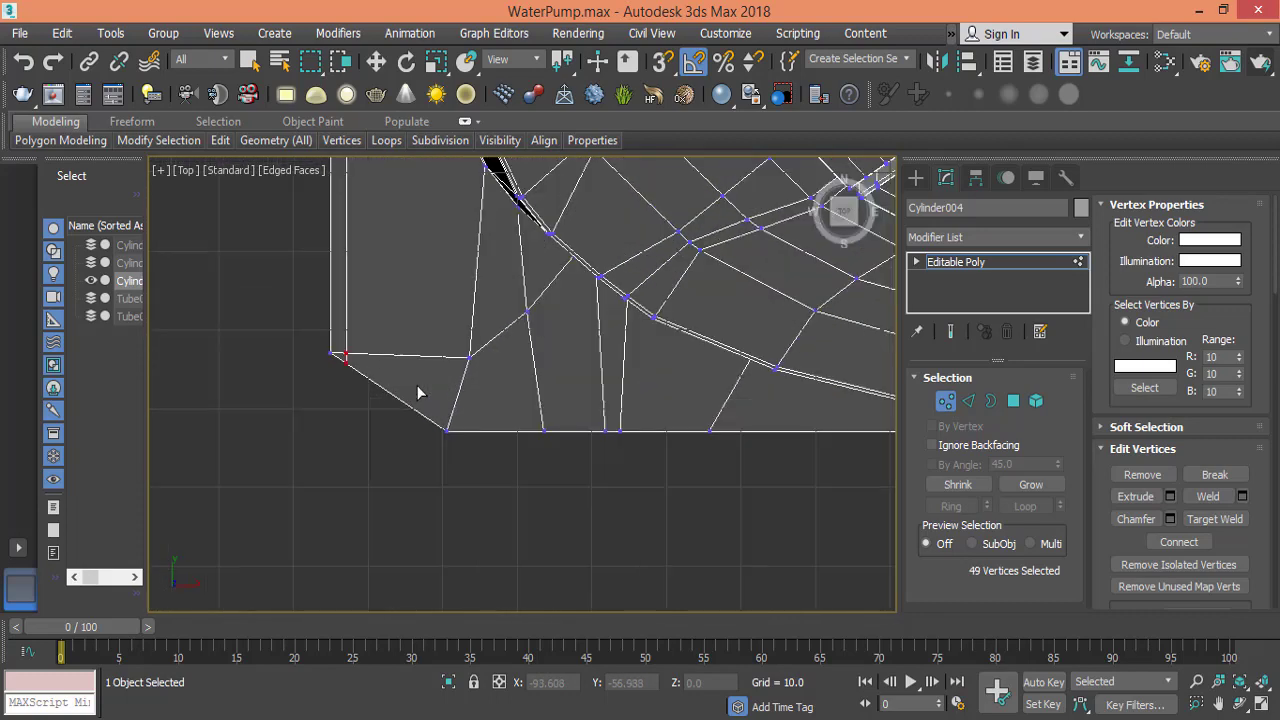